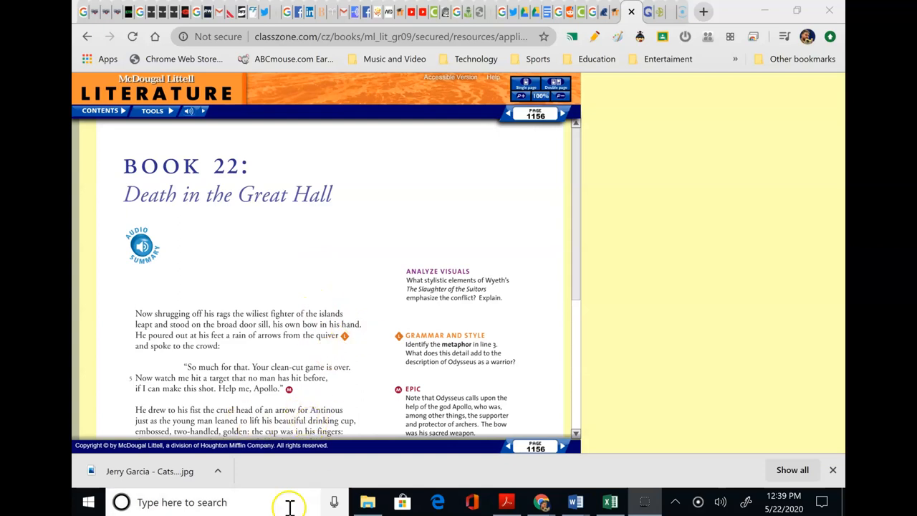
{"action": "mouse_move", "coordinate": [459, 370]}
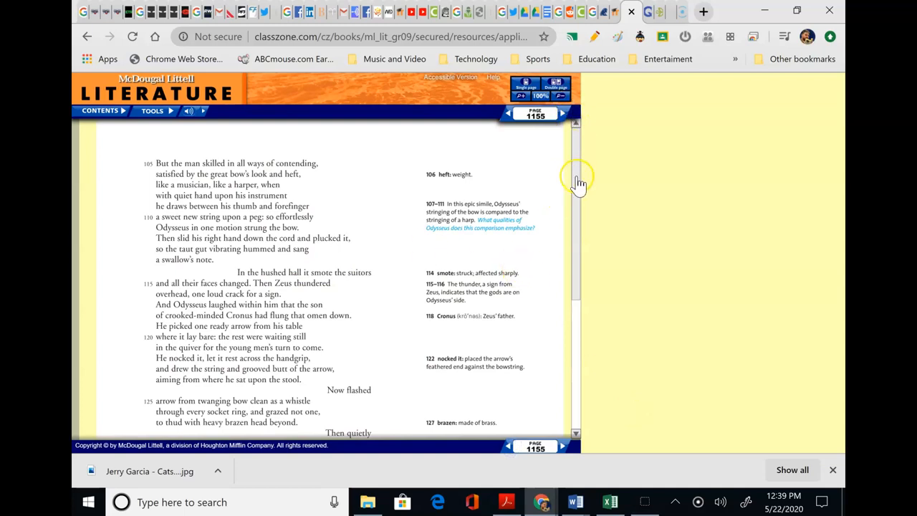
{"action": "scroll", "scroll_direction": "down", "scroll_amount": 3}
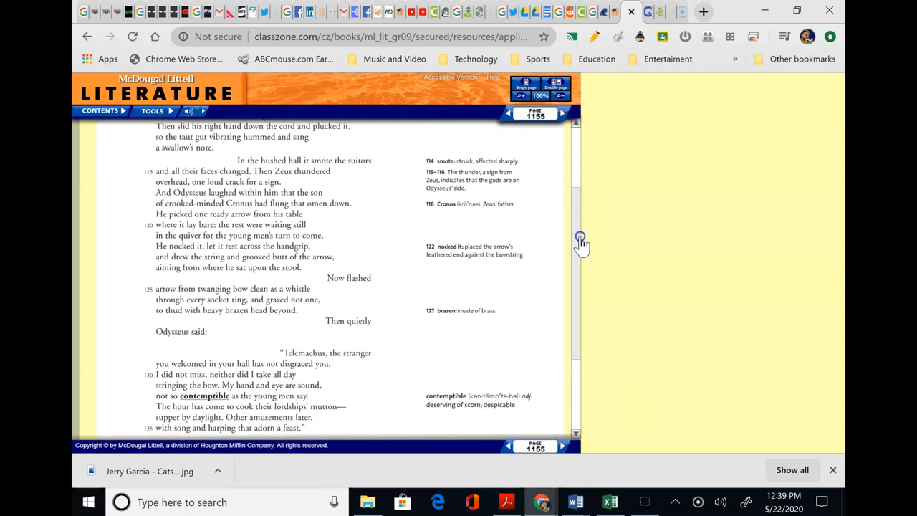
{"action": "scroll", "scroll_direction": "up", "scroll_amount": 3}
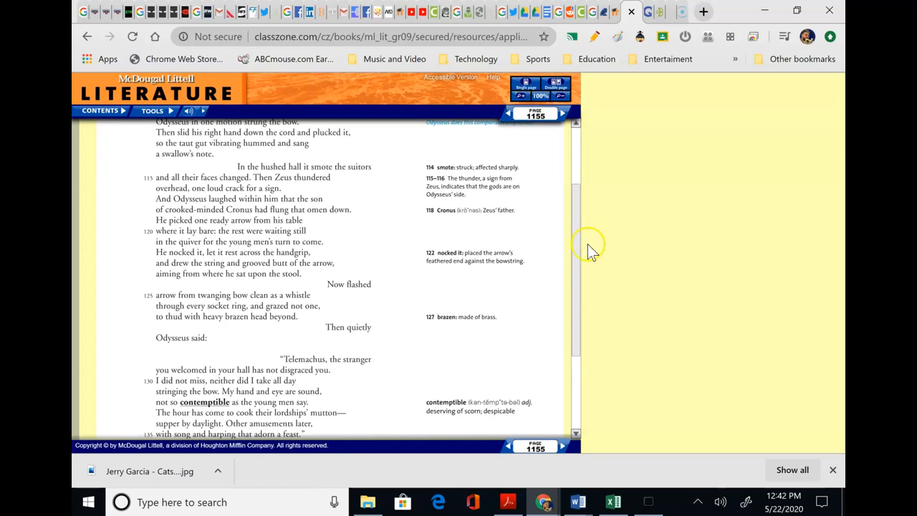
{"action": "mouse_move", "coordinate": [486, 275]}
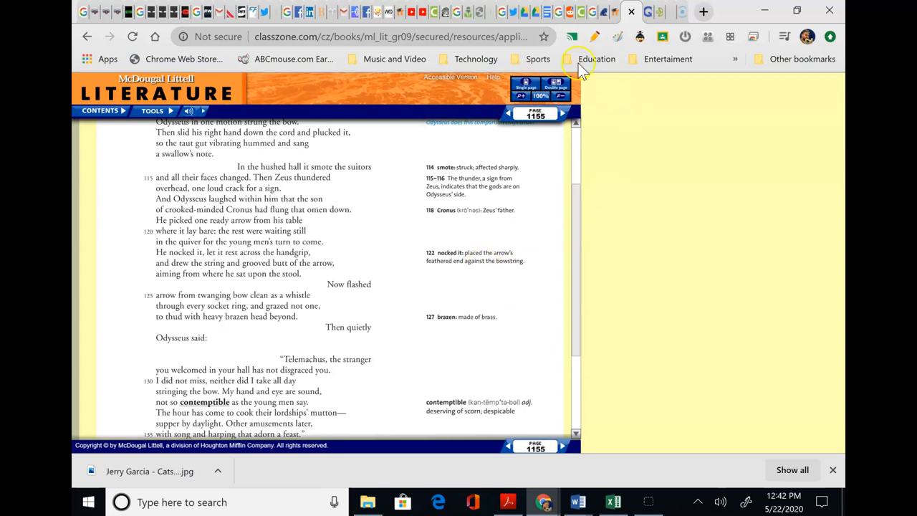
{"action": "mouse_move", "coordinate": [480, 301]}
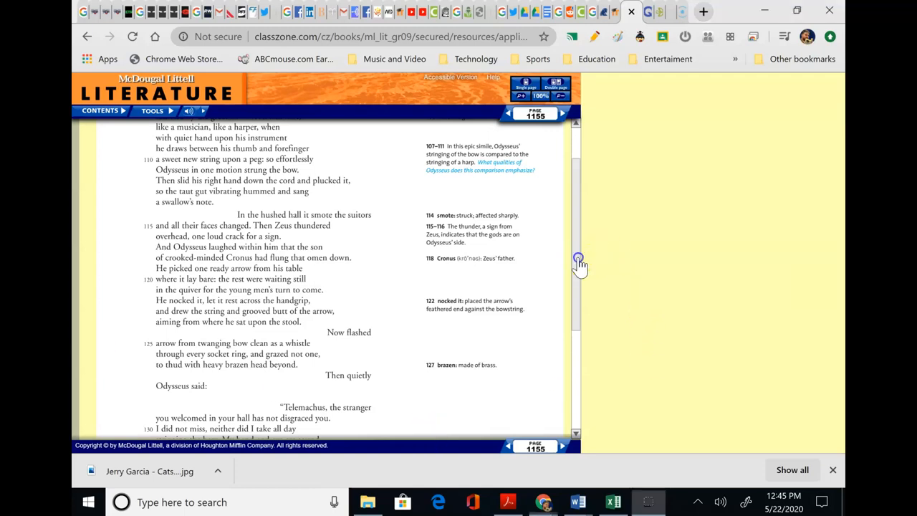
Scroll to the end of Book 21 on page 1155, where Telemachus arms himself beside Odysseus.
{"action": "scroll", "scroll_direction": "down", "scroll_amount": 3}
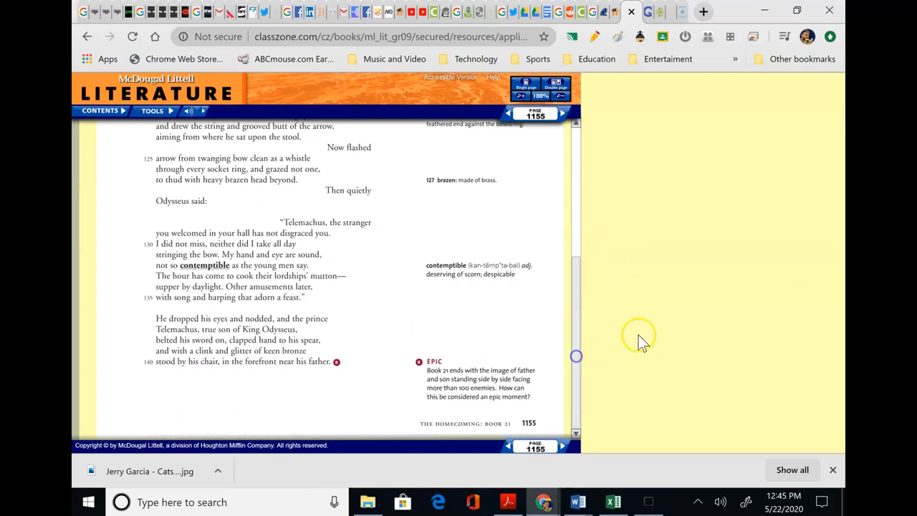
{"action": "mouse_move", "coordinate": [838, 218]}
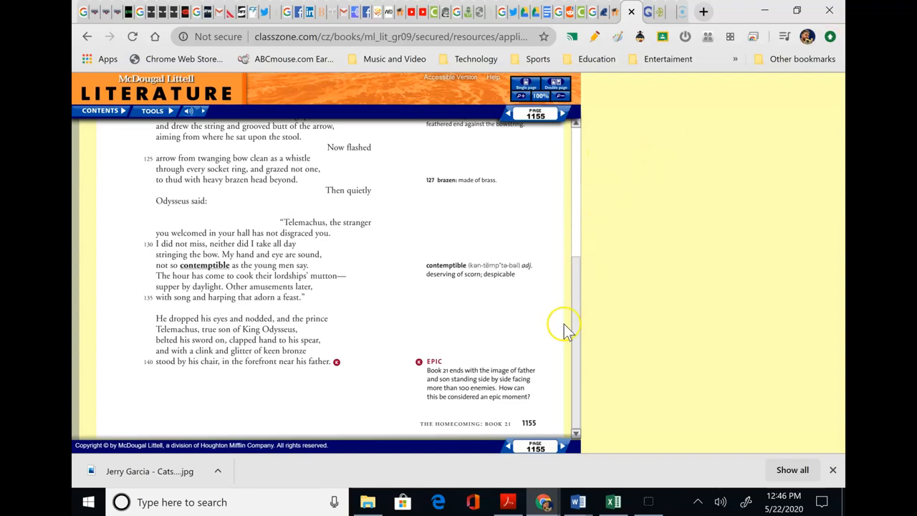
Advance to page 1156 and settle on the opening of Book 22, Odysseus shooting Antinous.
{"action": "left_click", "coordinate": [561, 113]}
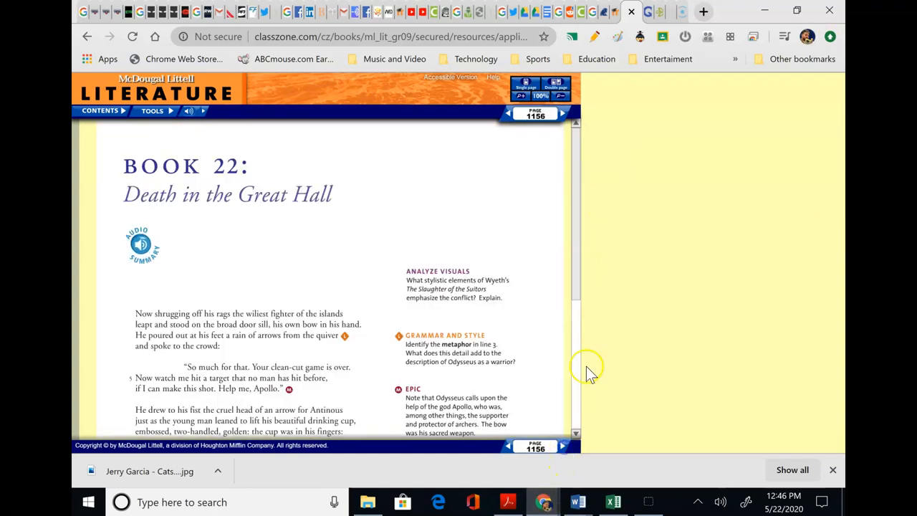
{"action": "mouse_move", "coordinate": [513, 243]}
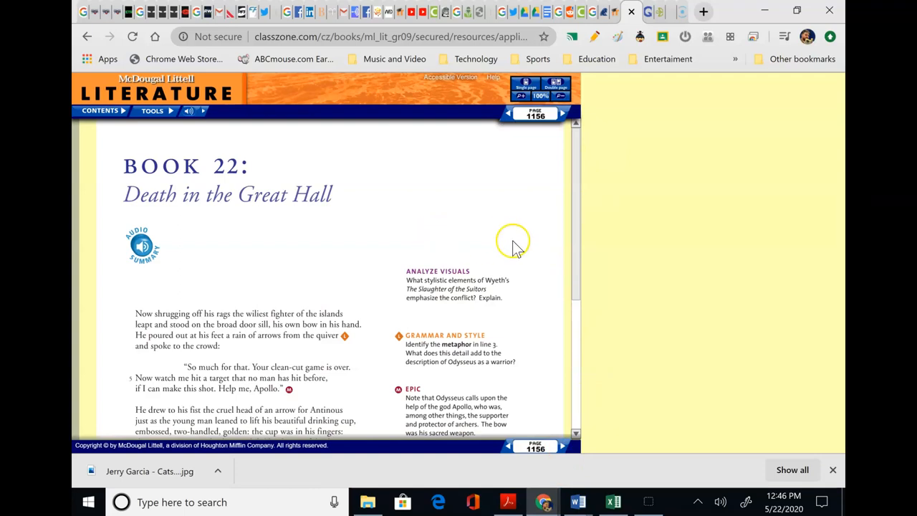
{"action": "scroll", "scroll_direction": "down", "scroll_amount": 3}
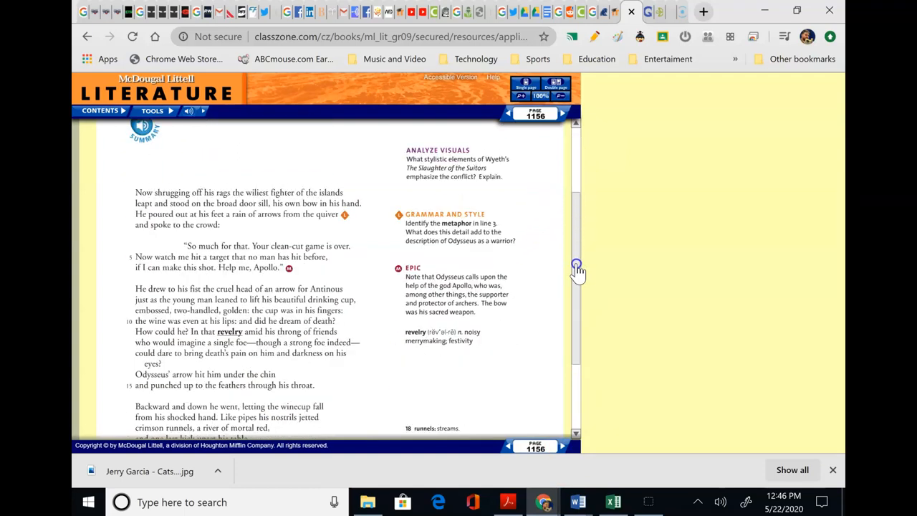
{"action": "scroll", "scroll_direction": "up", "scroll_amount": 3}
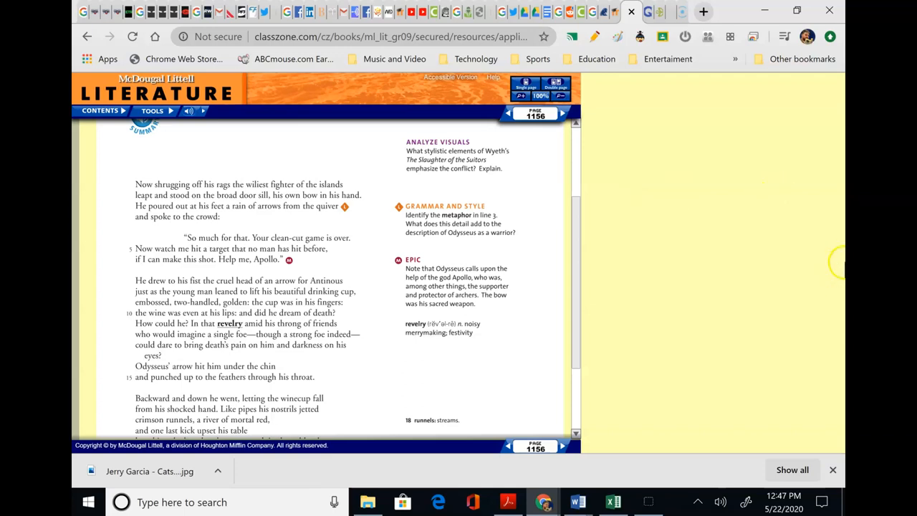
{"action": "scroll", "scroll_direction": "down", "scroll_amount": 3}
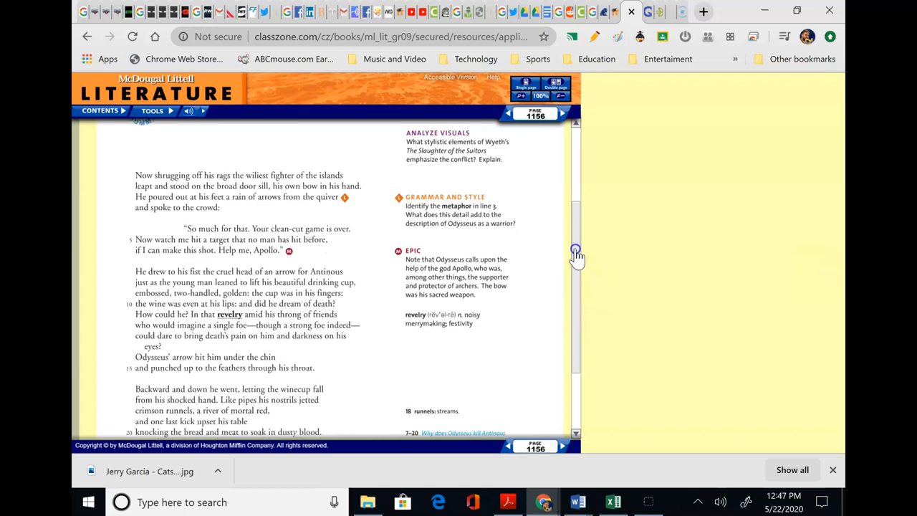
{"action": "scroll", "scroll_direction": "down", "scroll_amount": 3}
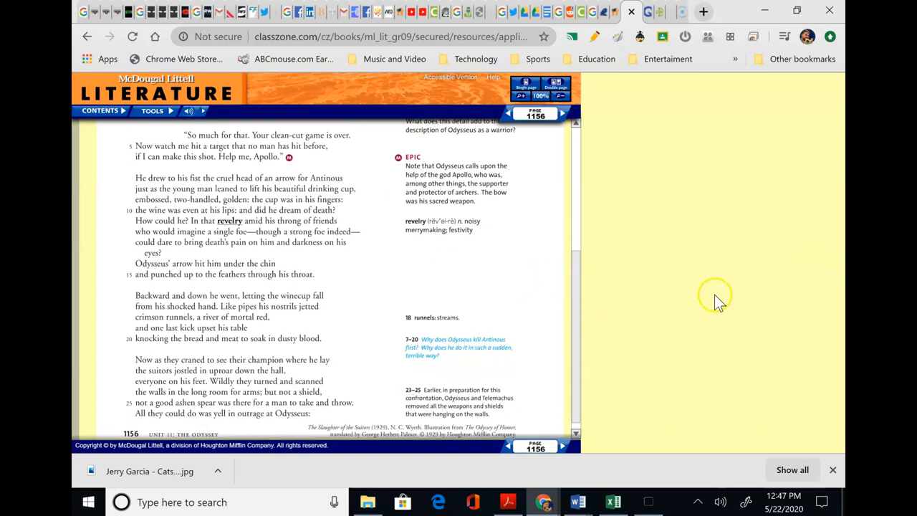
{"action": "mouse_move", "coordinate": [657, 286]}
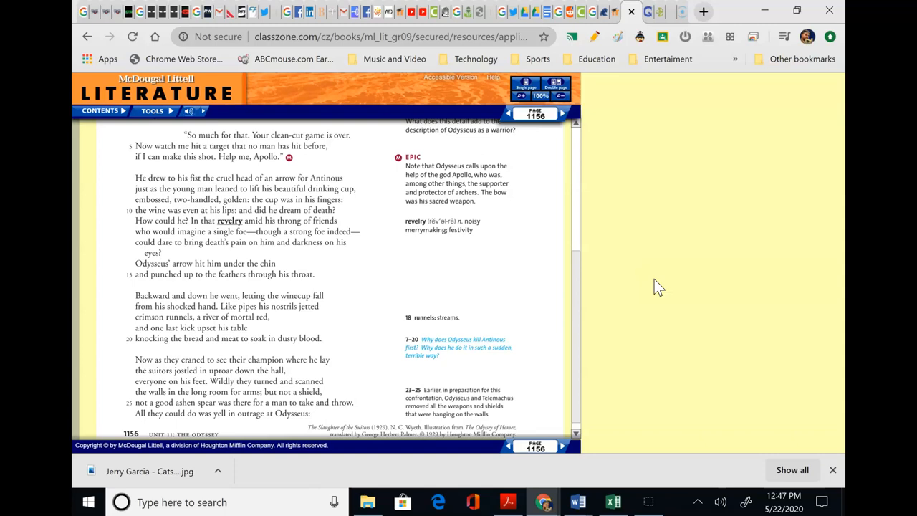
{"action": "mouse_move", "coordinate": [570, 198]}
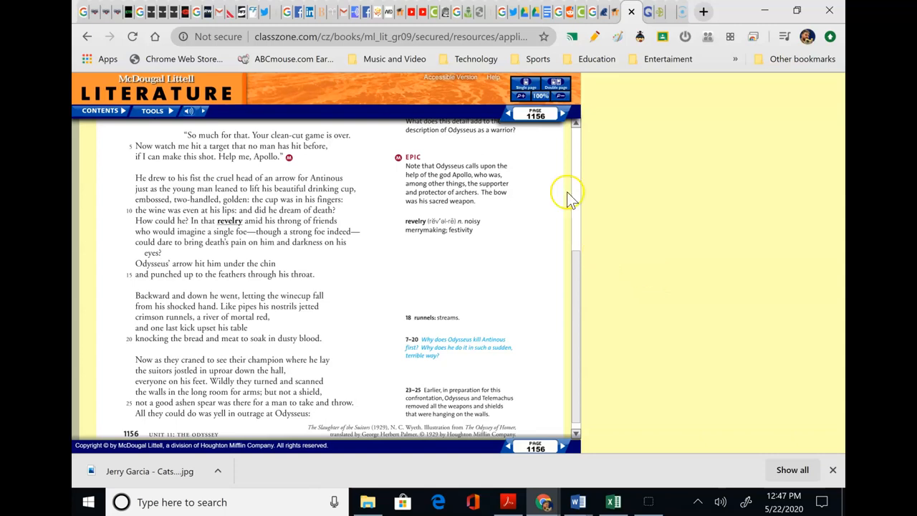
{"action": "mouse_move", "coordinate": [251, 279]}
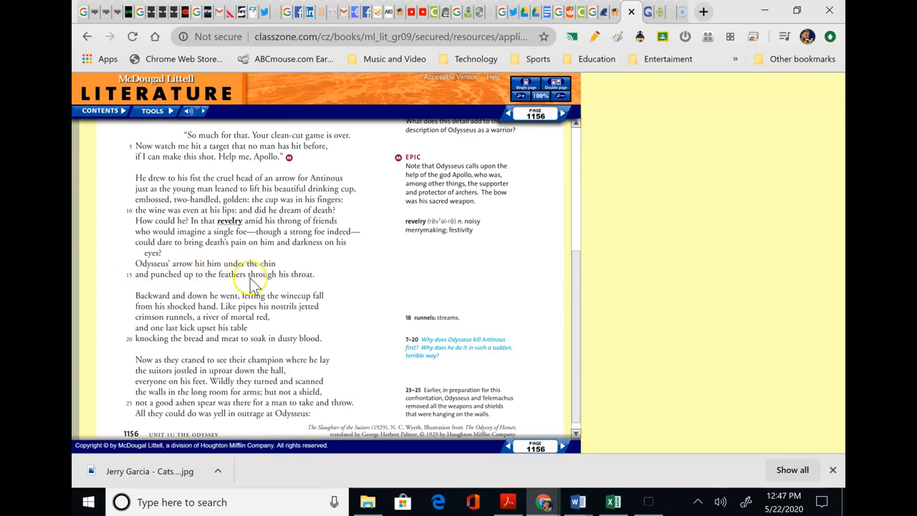
{"action": "mouse_move", "coordinate": [361, 258]}
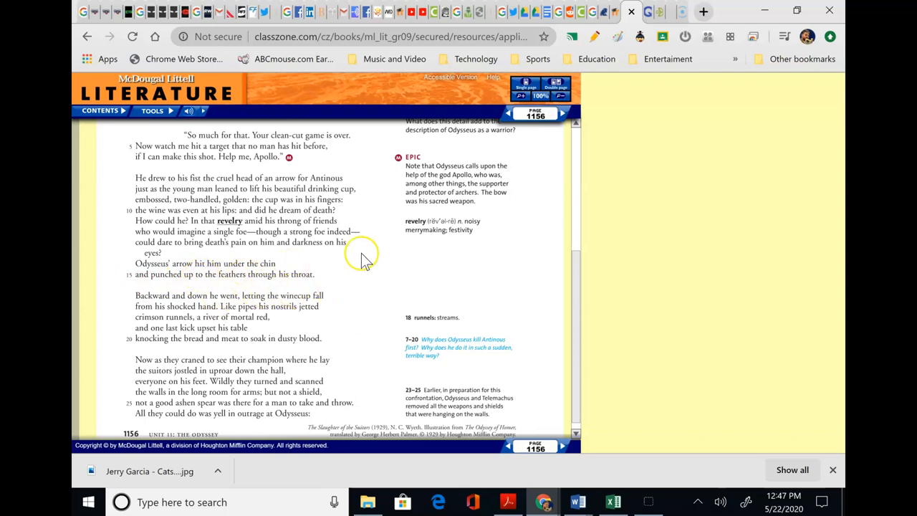
{"action": "mouse_move", "coordinate": [287, 341]}
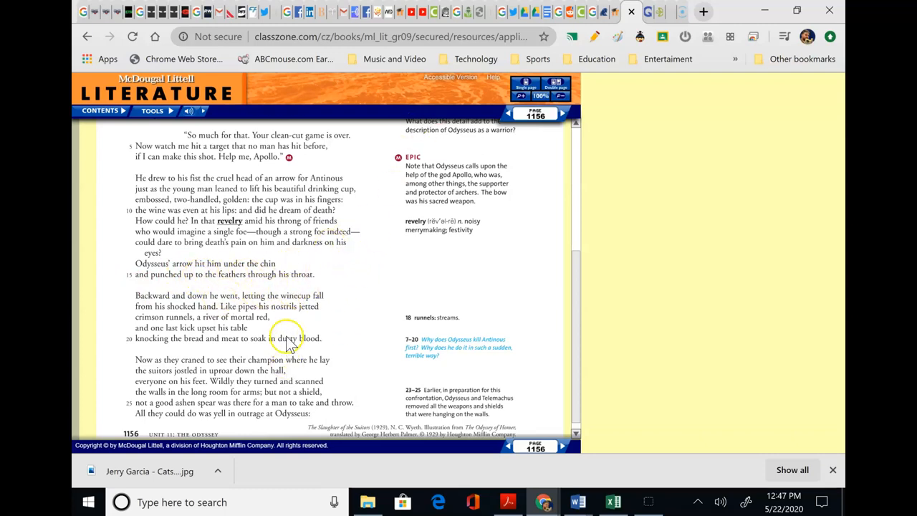
{"action": "mouse_move", "coordinate": [337, 258]}
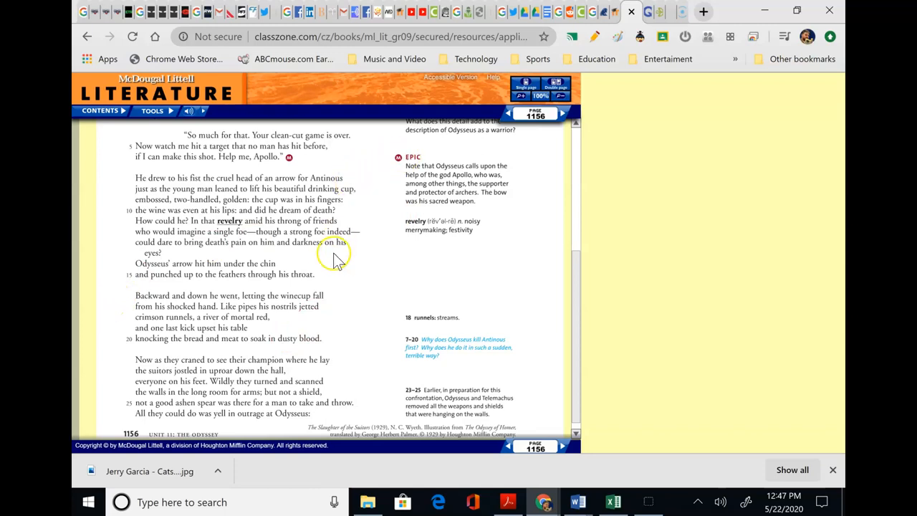
{"action": "scroll", "scroll_direction": "up", "scroll_amount": 3}
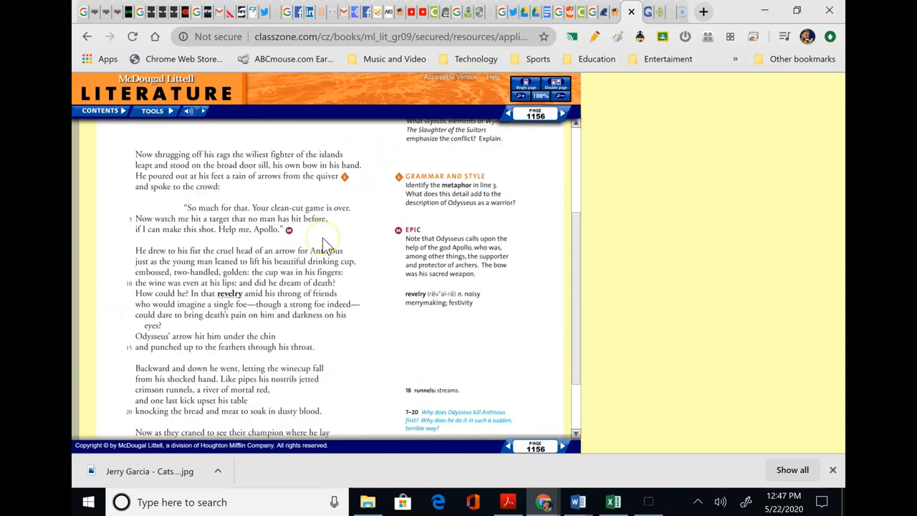
{"action": "scroll", "scroll_direction": "down", "scroll_amount": 3}
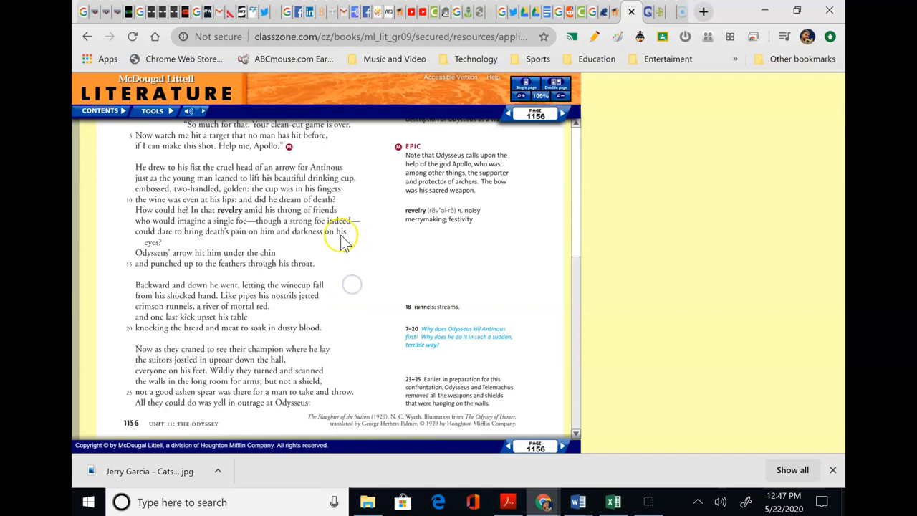
{"action": "mouse_move", "coordinate": [402, 224]}
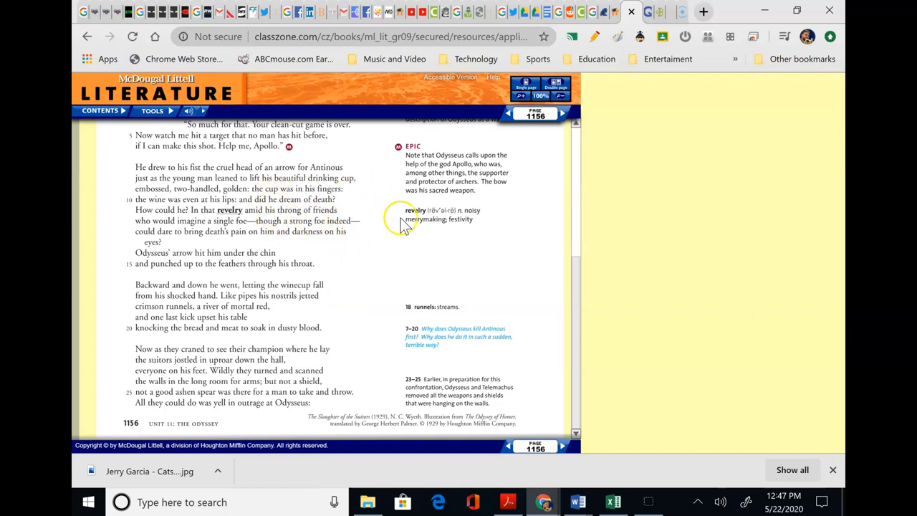
{"action": "scroll", "scroll_direction": "up", "scroll_amount": 3}
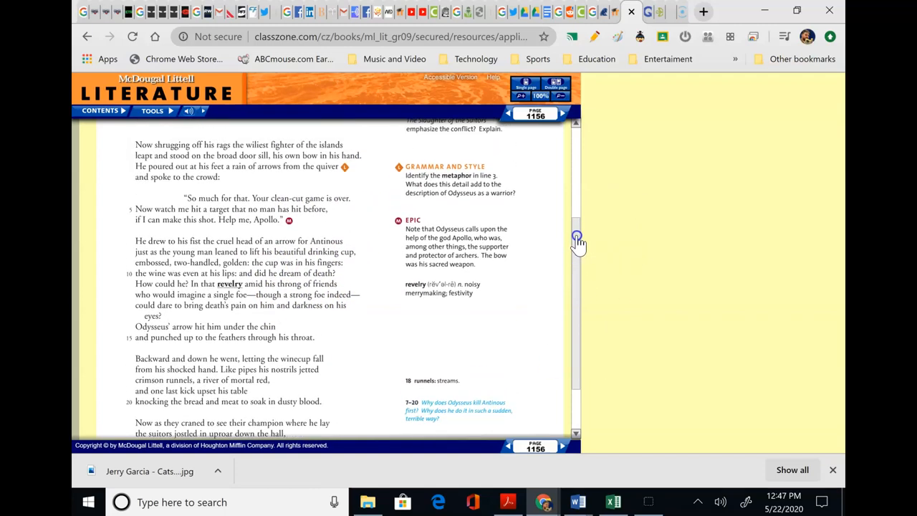
{"action": "scroll", "scroll_direction": "up", "scroll_amount": 3}
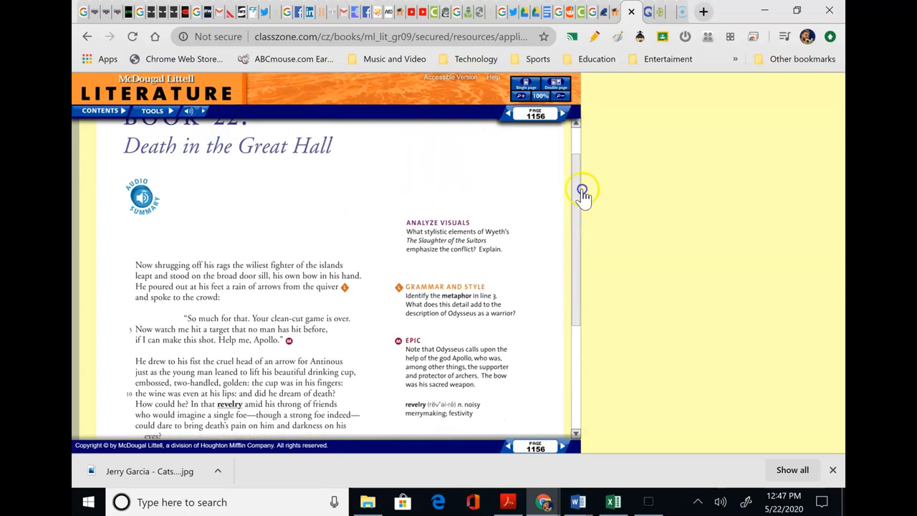
{"action": "scroll", "scroll_direction": "down", "scroll_amount": 3}
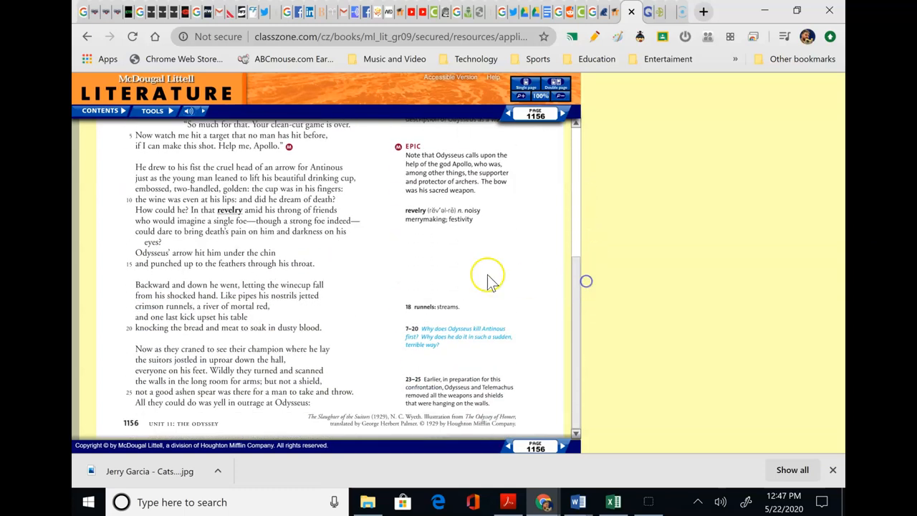
{"action": "mouse_move", "coordinate": [226, 293]}
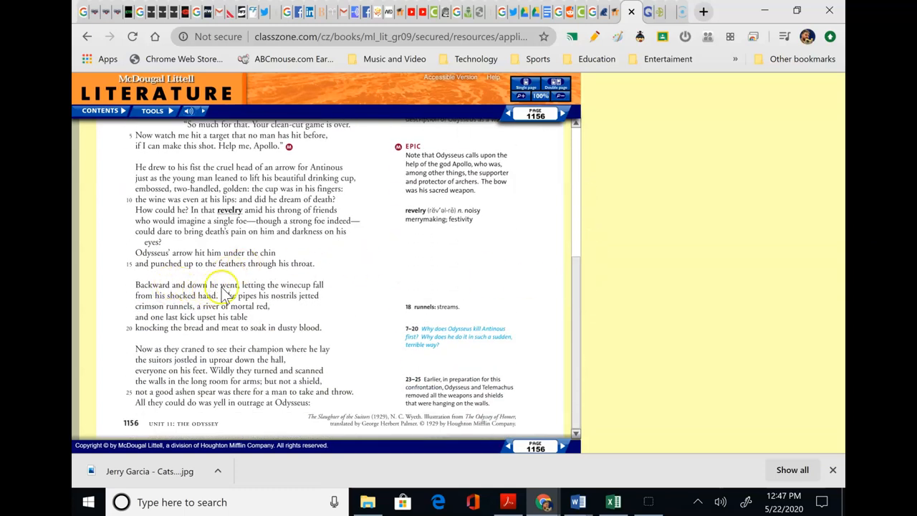
{"action": "mouse_move", "coordinate": [478, 294]}
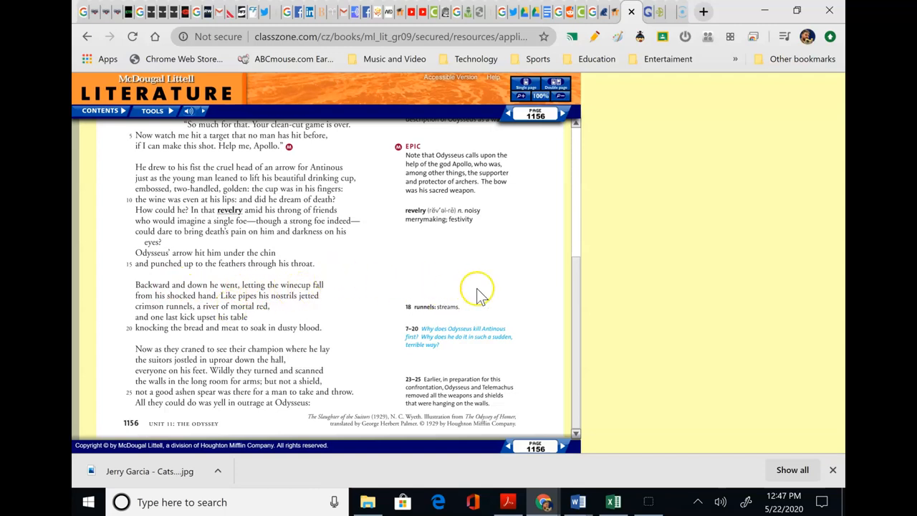
{"action": "mouse_move", "coordinate": [275, 300]}
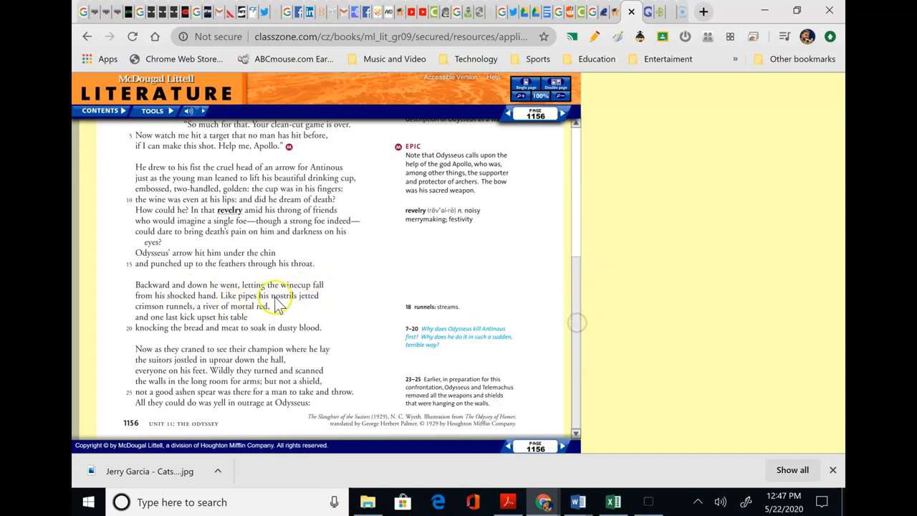
{"action": "mouse_move", "coordinate": [357, 306]}
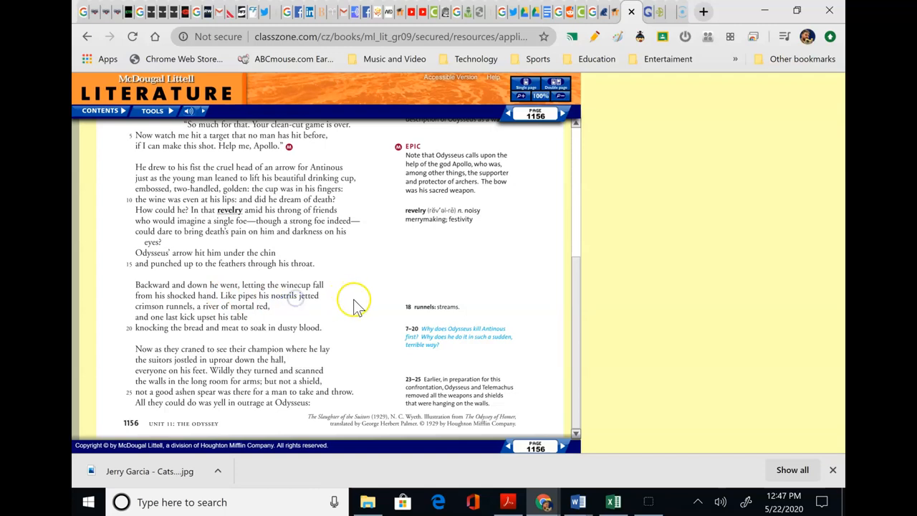
{"action": "mouse_move", "coordinate": [533, 258]}
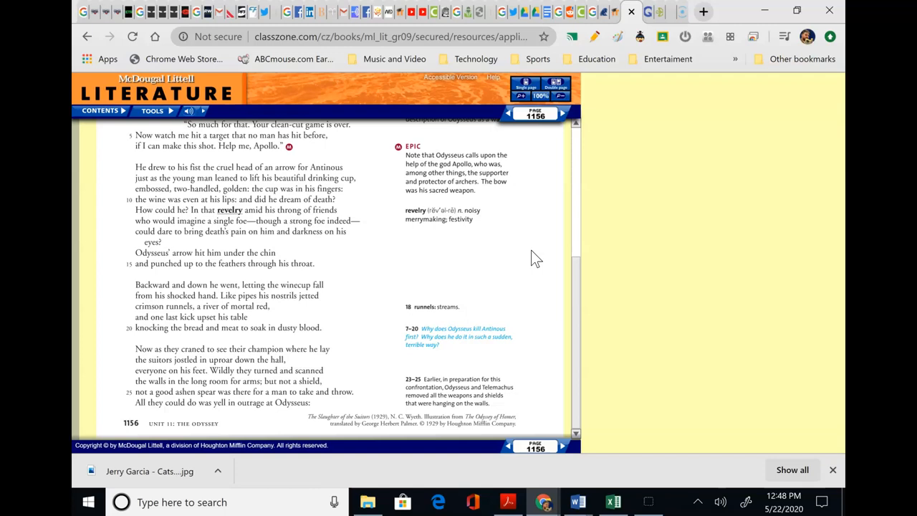
{"action": "mouse_move", "coordinate": [514, 336]}
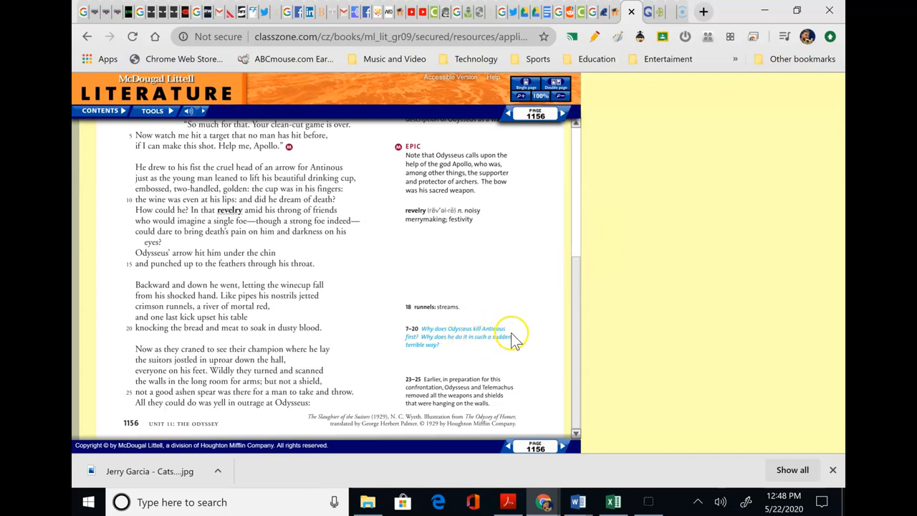
{"action": "mouse_move", "coordinate": [538, 308]}
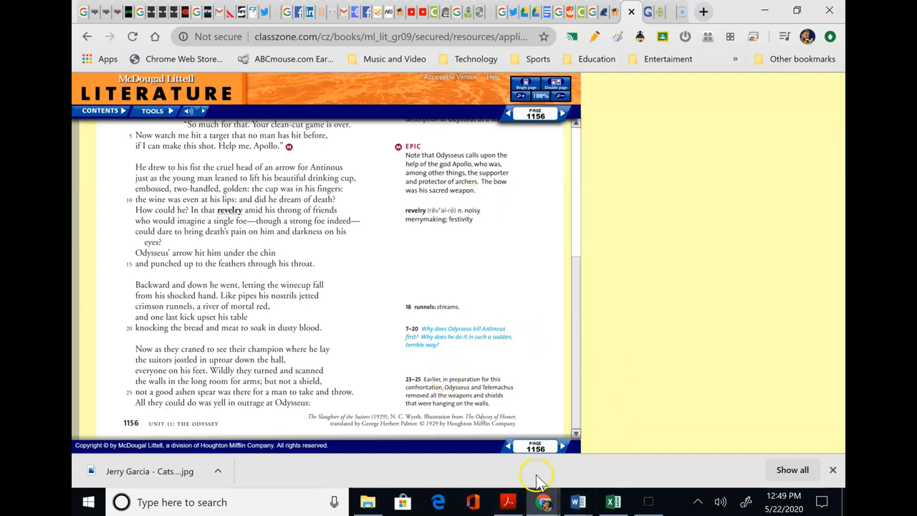
Turn to page 1157 with the full-page illustration of warriors battling in the hall.
{"action": "left_click", "coordinate": [562, 113]}
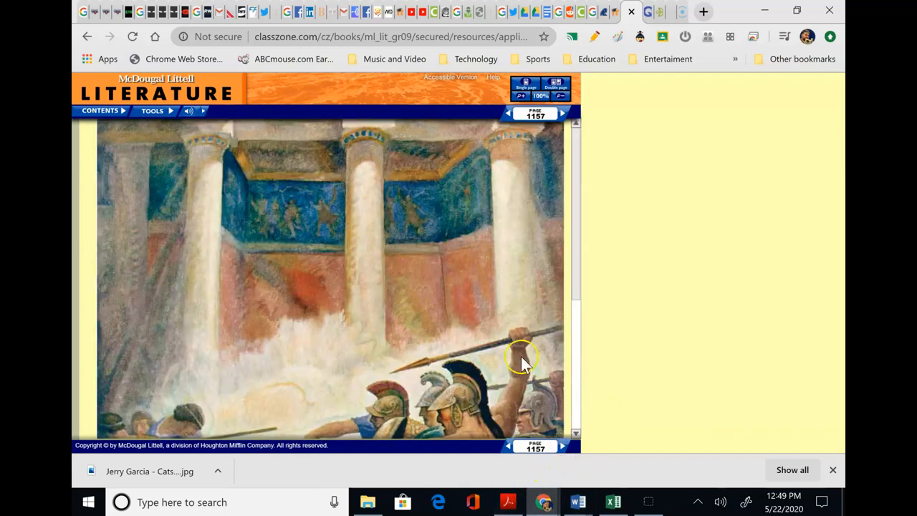
{"action": "scroll", "scroll_direction": "down", "scroll_amount": 3}
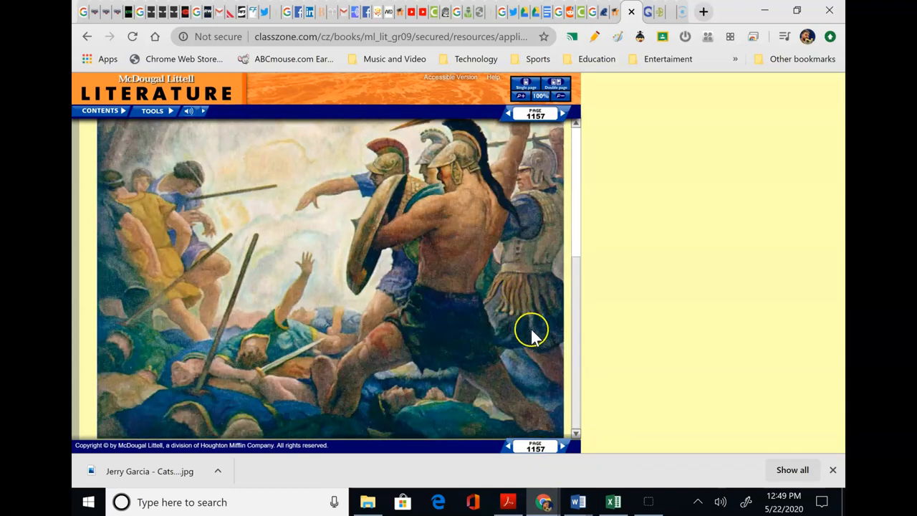
{"action": "mouse_move", "coordinate": [776, 394]}
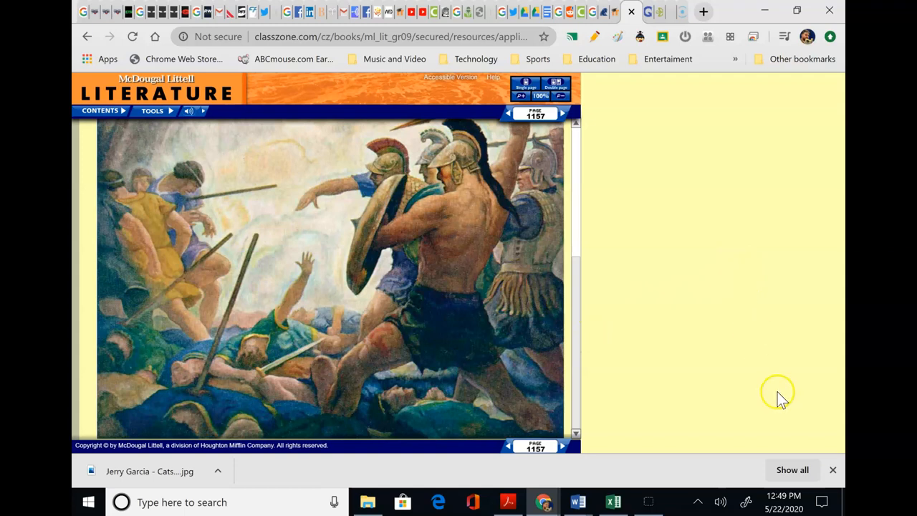
{"action": "mouse_move", "coordinate": [758, 200]}
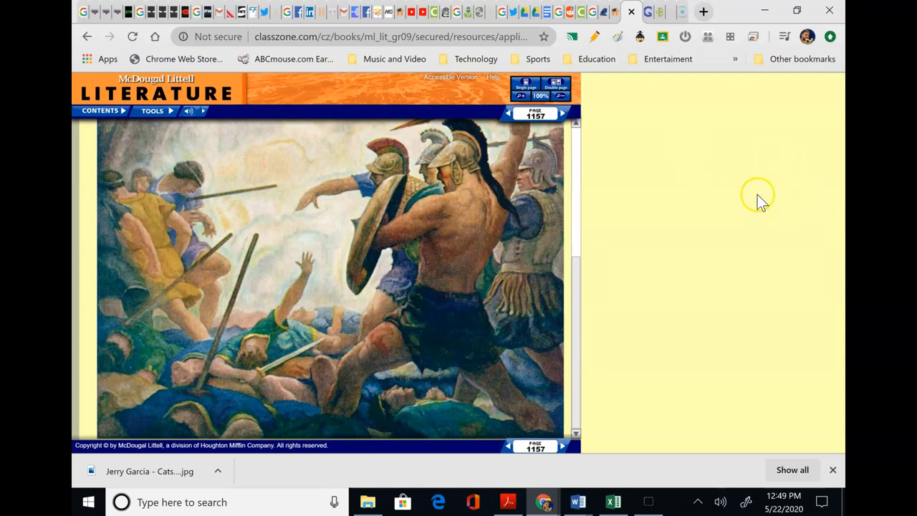
{"action": "mouse_move", "coordinate": [814, 218]}
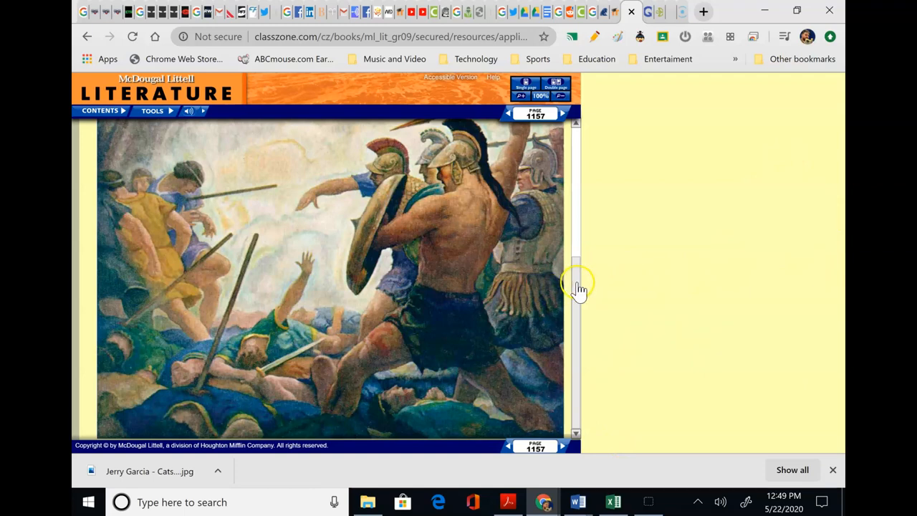
{"action": "scroll", "scroll_direction": "up", "scroll_amount": 3}
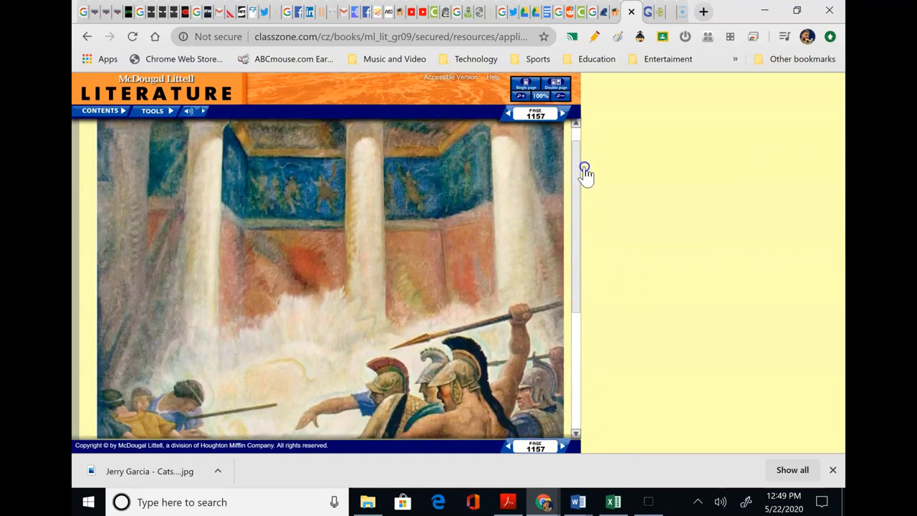
{"action": "scroll", "scroll_direction": "down", "scroll_amount": 3}
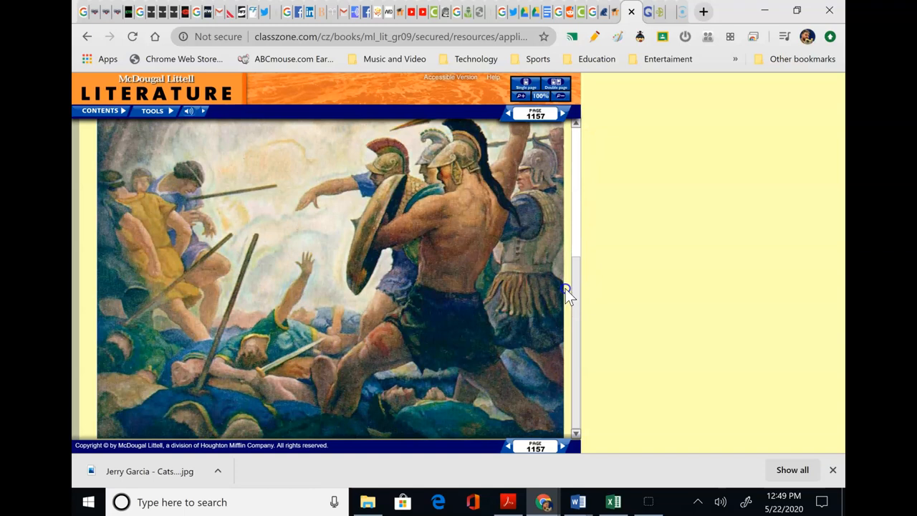
{"action": "mouse_move", "coordinate": [537, 82]}
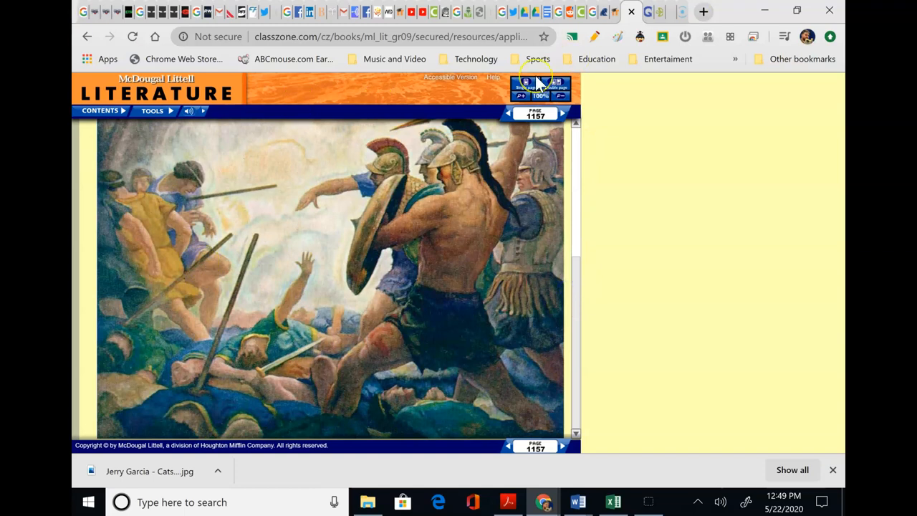
{"action": "mouse_move", "coordinate": [159, 181]}
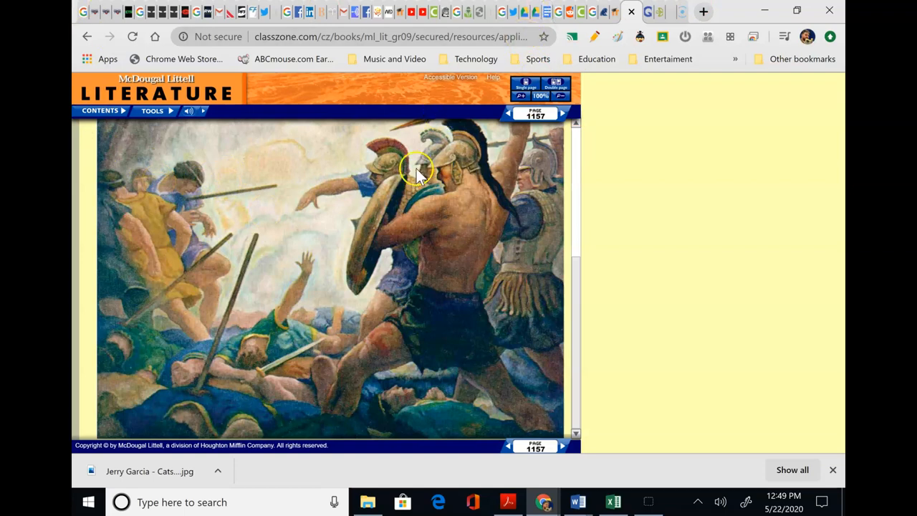
{"action": "mouse_move", "coordinate": [179, 287]}
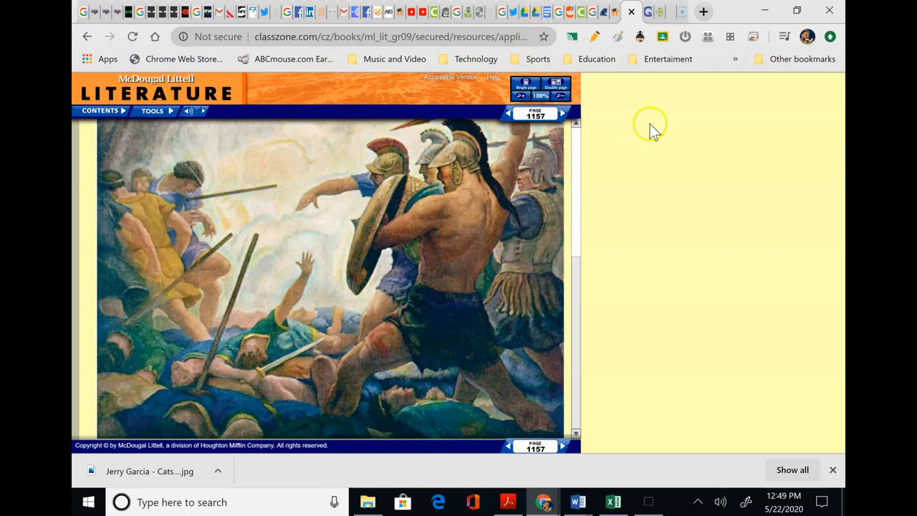
{"action": "mouse_move", "coordinate": [418, 172]}
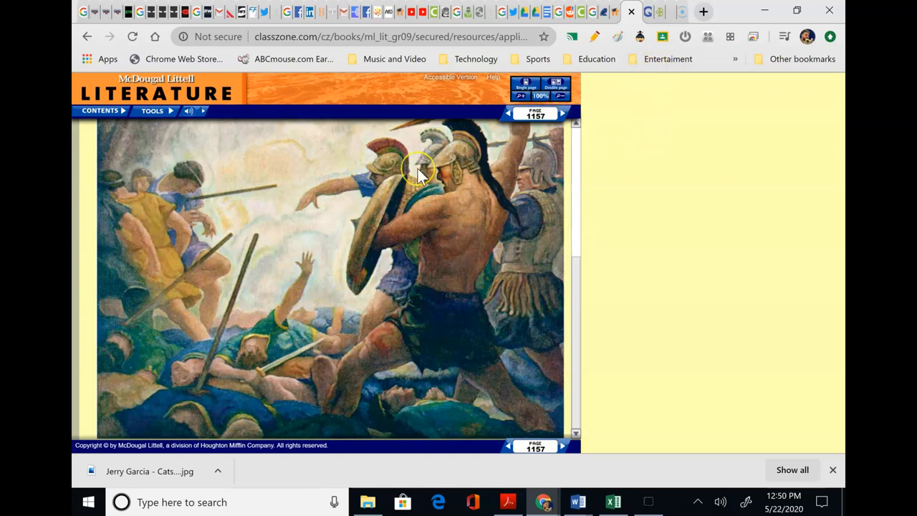
{"action": "mouse_move", "coordinate": [419, 172]}
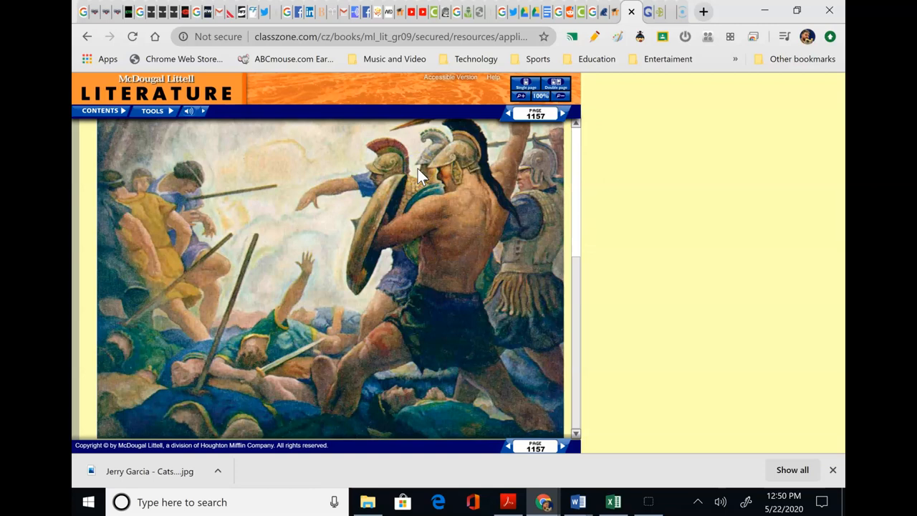
{"action": "mouse_move", "coordinate": [671, 237]}
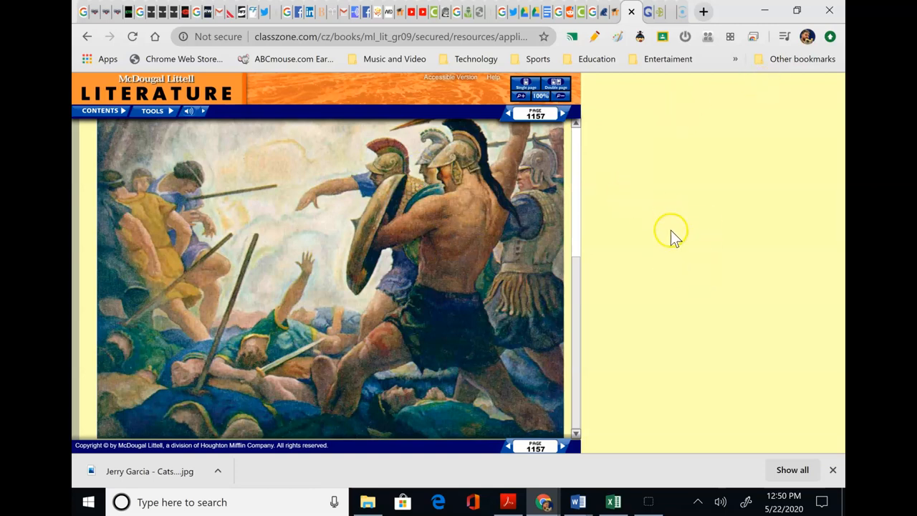
{"action": "mouse_move", "coordinate": [79, 427]}
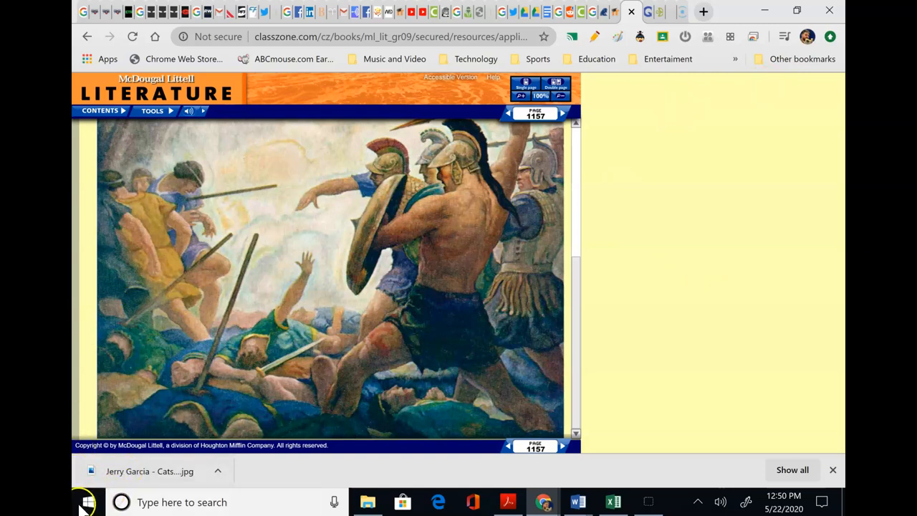
{"action": "left_click", "coordinate": [645, 12]}
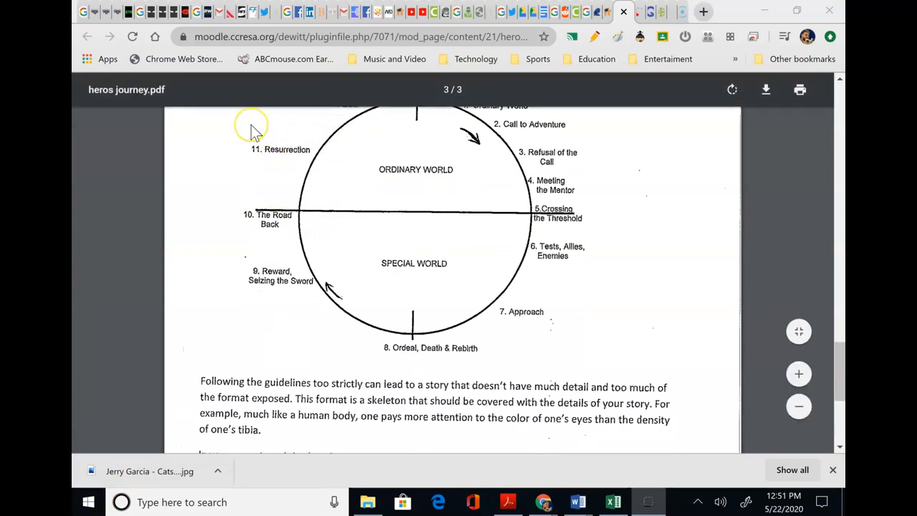
{"action": "mouse_move", "coordinate": [251, 126]}
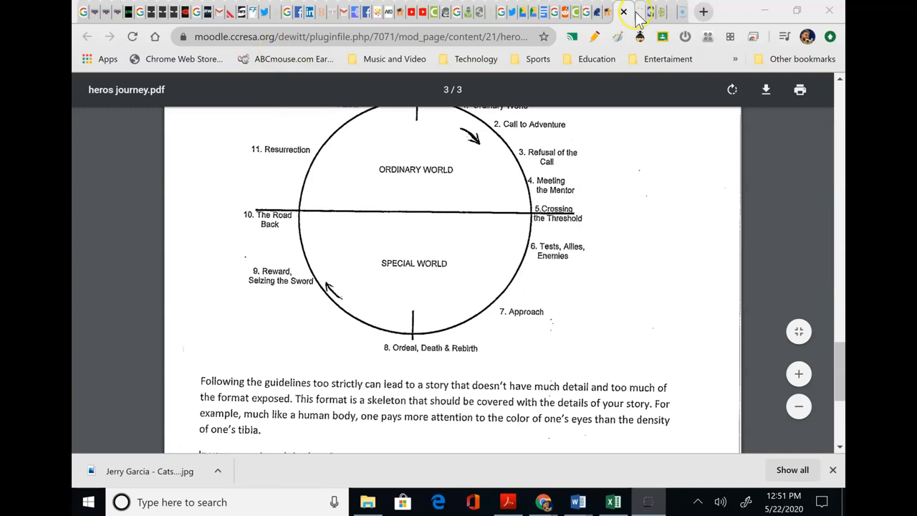
Switch from the Moodle heros journey.pdf back to the ClassZone eBook on page 1157.
{"action": "left_click", "coordinate": [634, 12]}
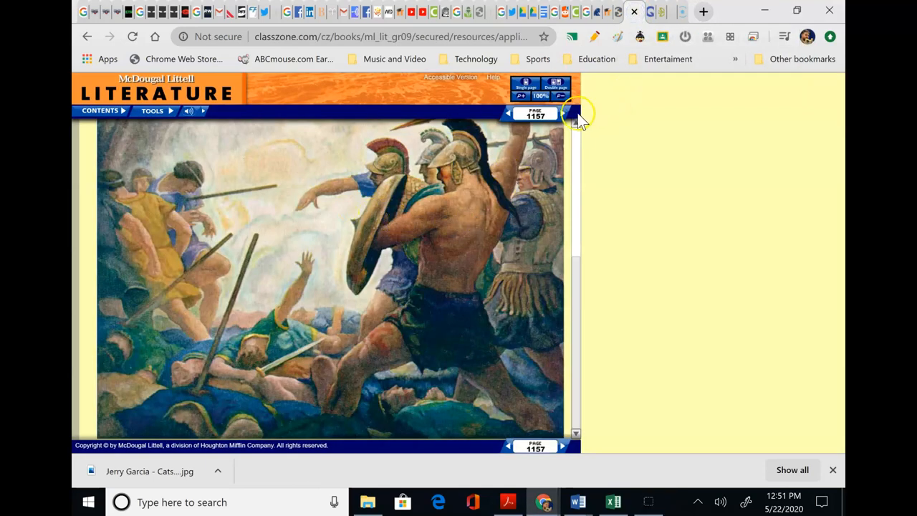
Turn to page 1158 and scroll to Odysseus's 'You yellow dogs' speech, lines 30–44.
{"action": "left_click", "coordinate": [563, 114]}
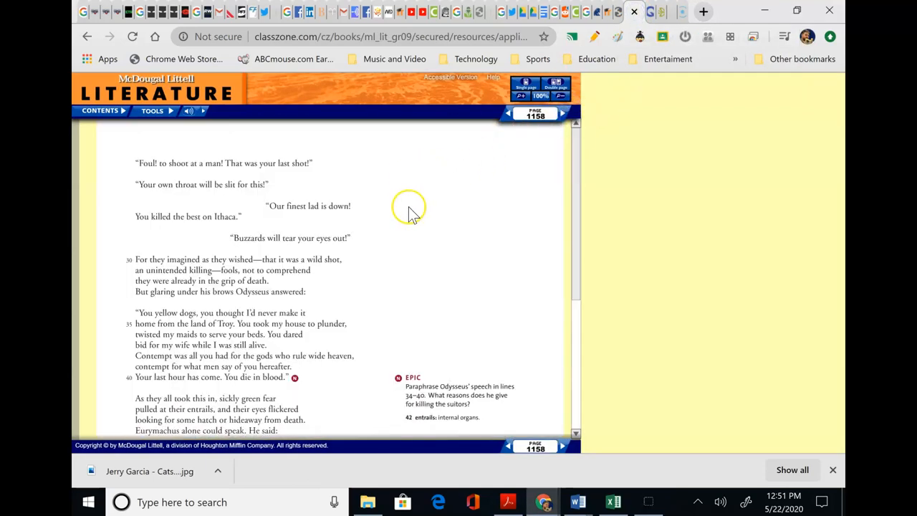
{"action": "mouse_move", "coordinate": [505, 197]}
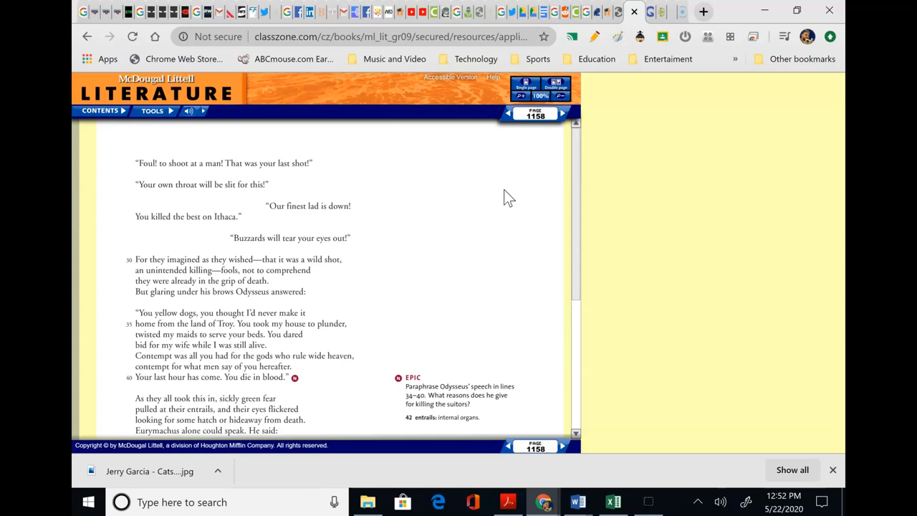
{"action": "mouse_move", "coordinate": [576, 194]}
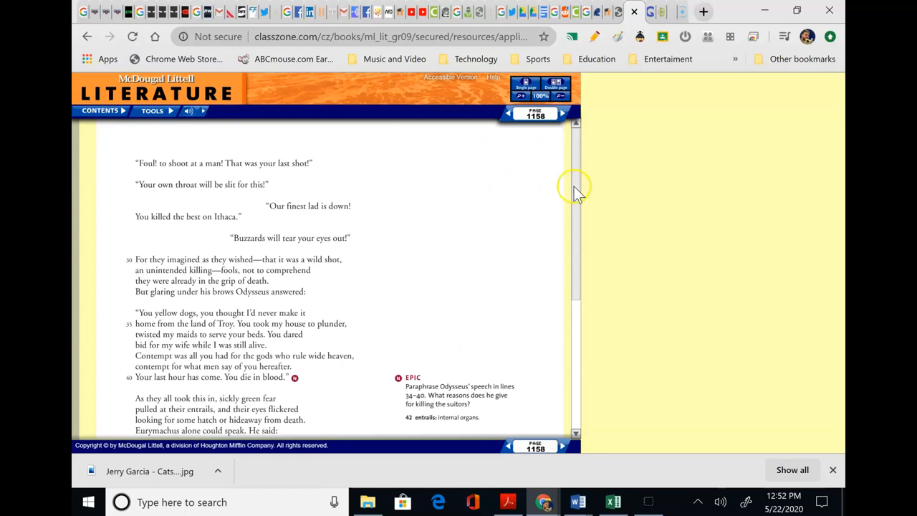
{"action": "mouse_move", "coordinate": [489, 156]}
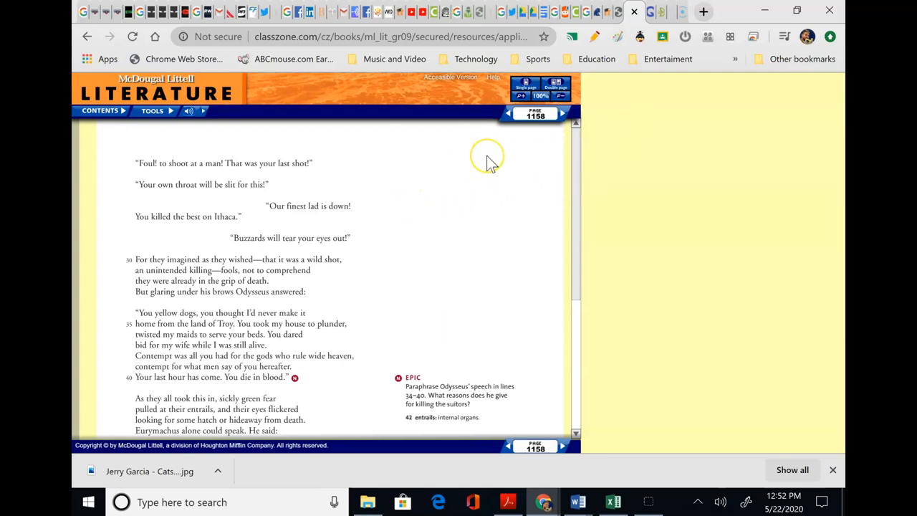
{"action": "mouse_move", "coordinate": [490, 160]}
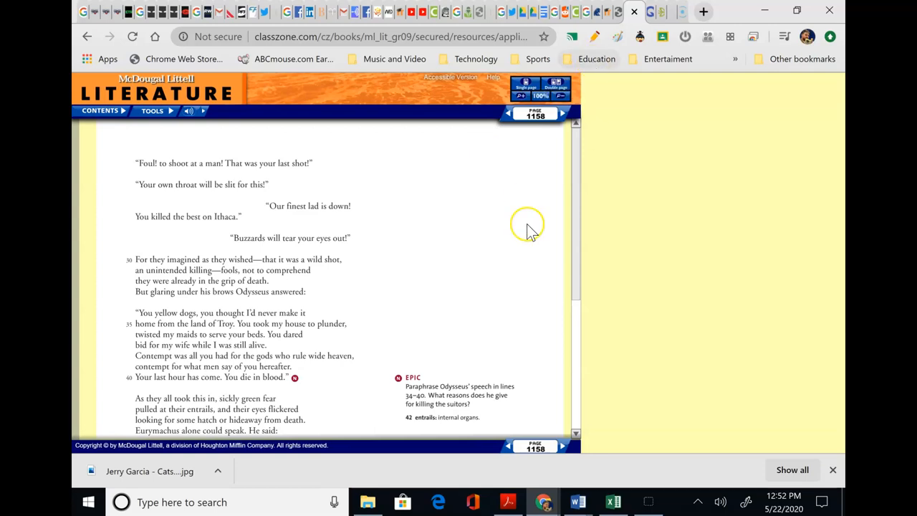
{"action": "scroll", "scroll_direction": "down", "scroll_amount": 3}
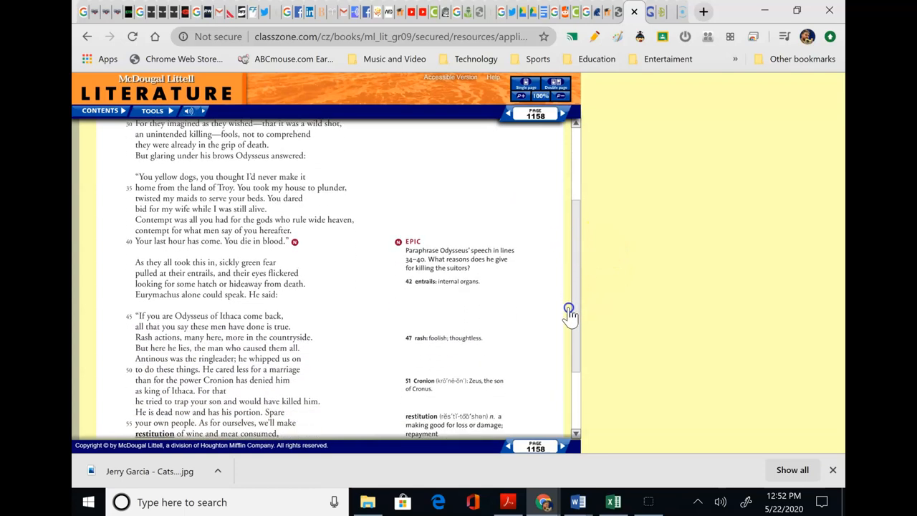
Scroll to the bottom of page 1158 showing Eurymachus's restitution offer and its footnote.
{"action": "scroll", "scroll_direction": "down", "scroll_amount": 3}
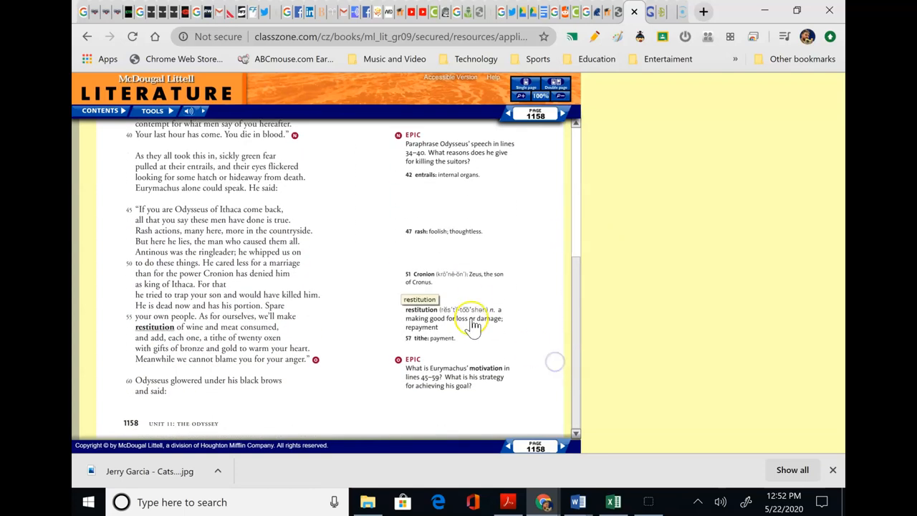
{"action": "mouse_move", "coordinate": [269, 172]}
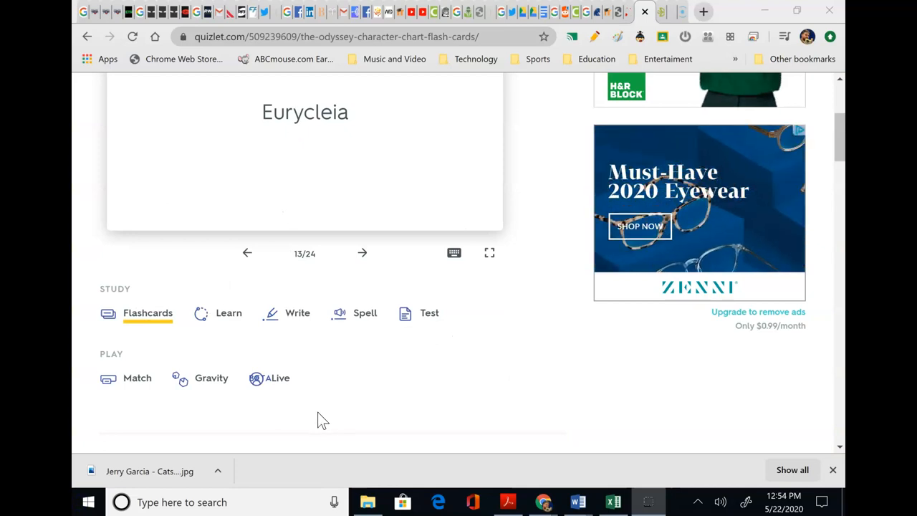
Flip the Eurycleia card, then step forward through the Quizlet character cards to card 23 of 24.
{"action": "left_click", "coordinate": [304, 155]}
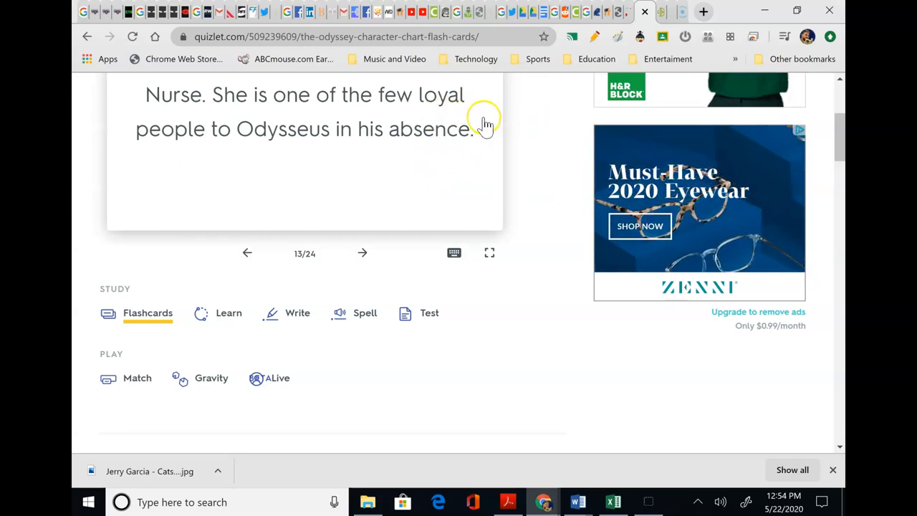
{"action": "mouse_move", "coordinate": [301, 246]}
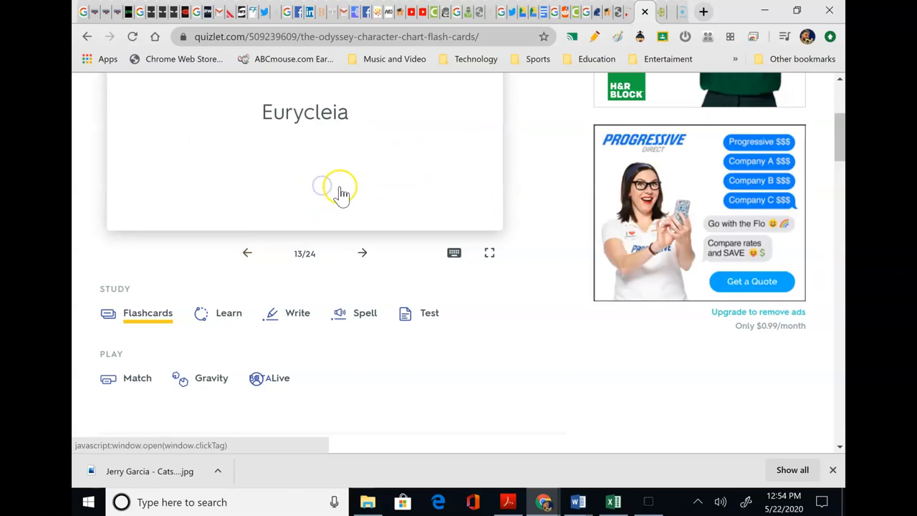
{"action": "left_click", "coordinate": [361, 252]}
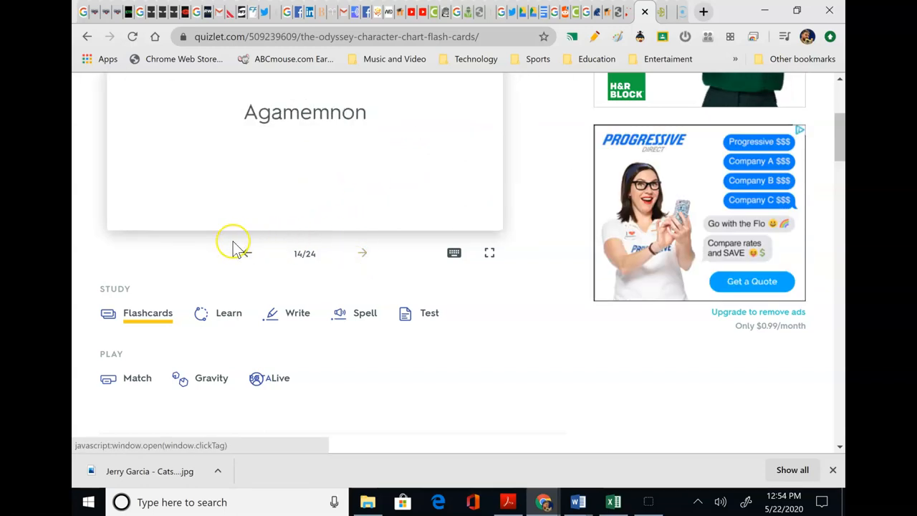
{"action": "left_click", "coordinate": [361, 252]}
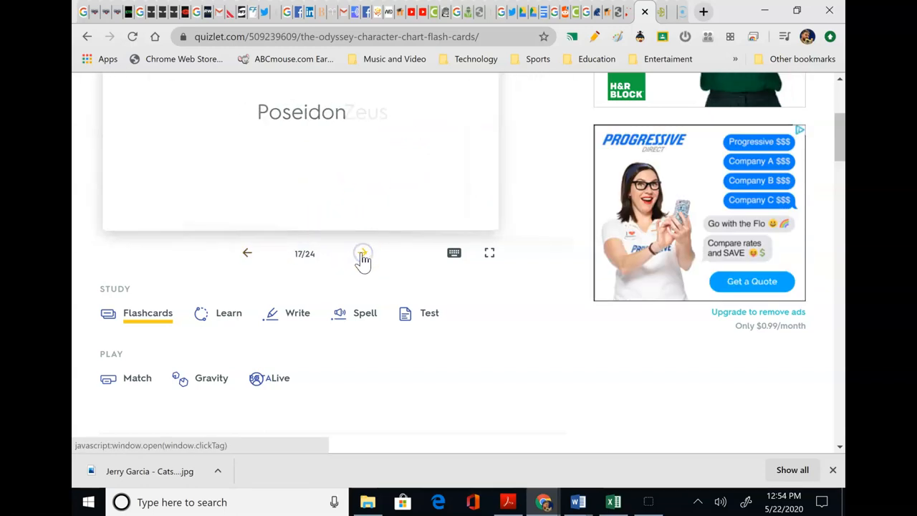
{"action": "left_click", "coordinate": [361, 252]}
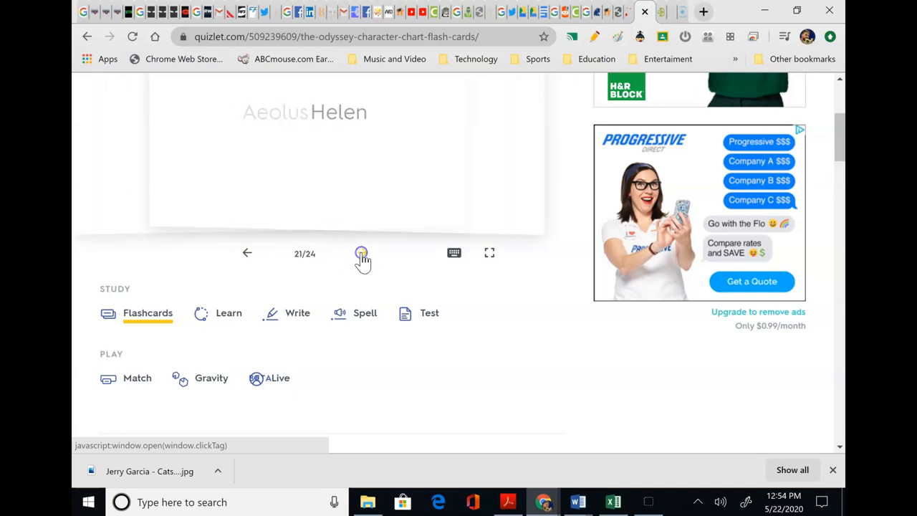
{"action": "left_click", "coordinate": [361, 252]}
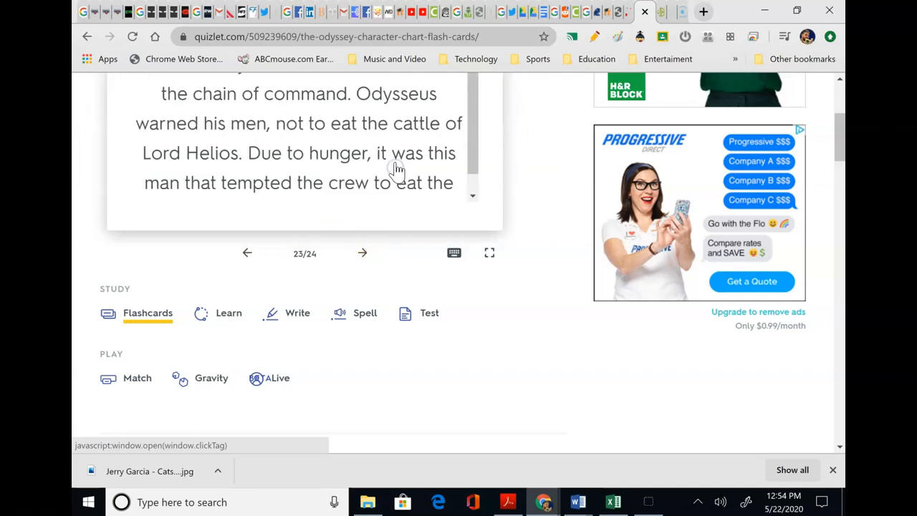
{"action": "scroll", "scroll_direction": "up", "scroll_amount": 3}
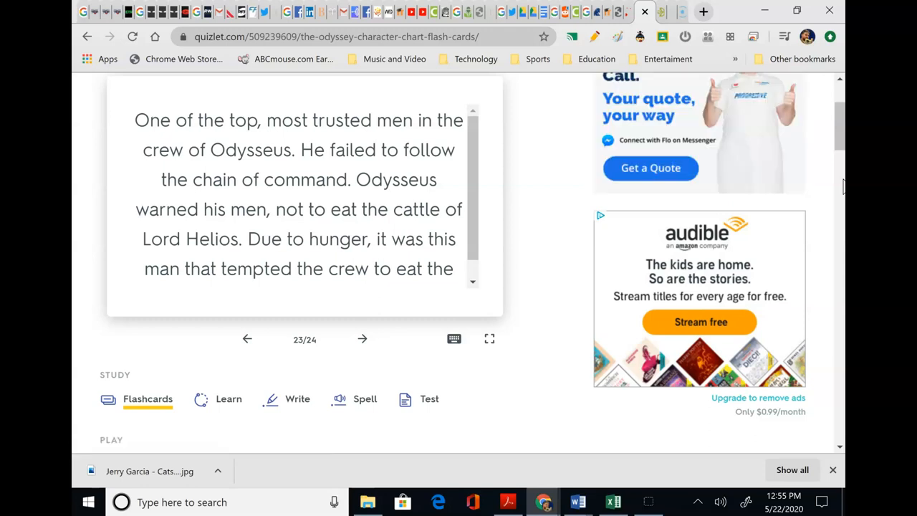
{"action": "mouse_move", "coordinate": [527, 318]}
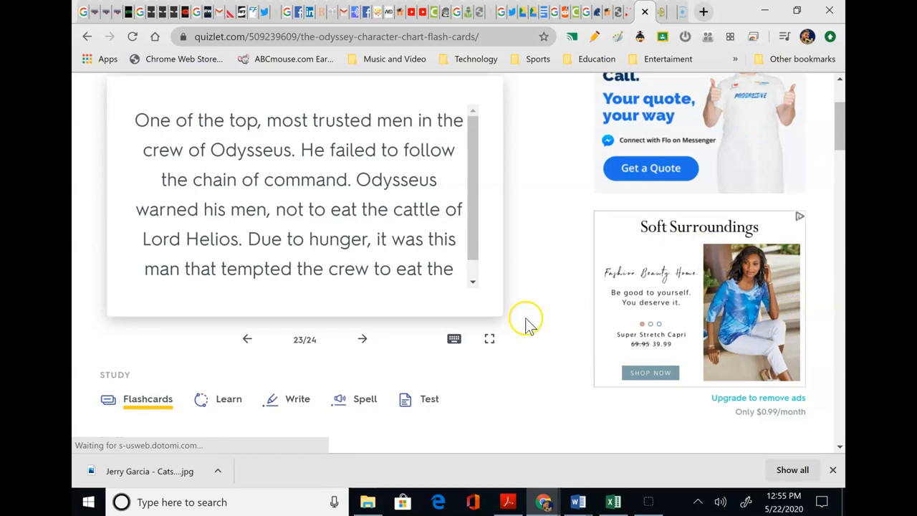
{"action": "left_click", "coordinate": [362, 338]}
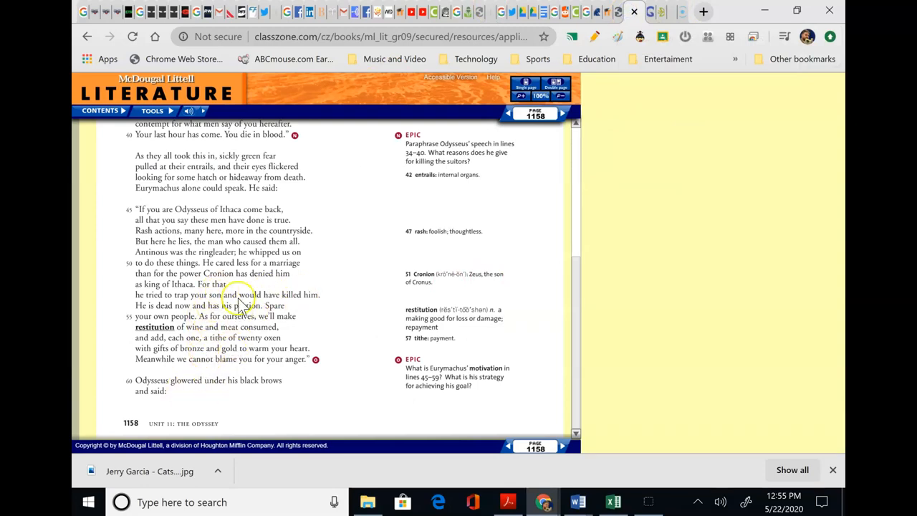
{"action": "mouse_move", "coordinate": [265, 338]}
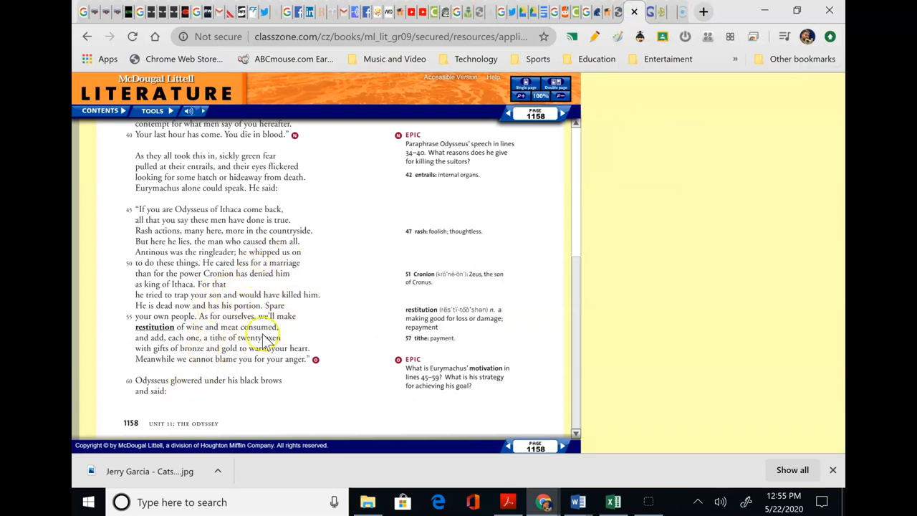
Scroll page 1158 back up to the end of Odysseus's 'You yellow dogs' speech.
{"action": "scroll", "scroll_direction": "up", "scroll_amount": 3}
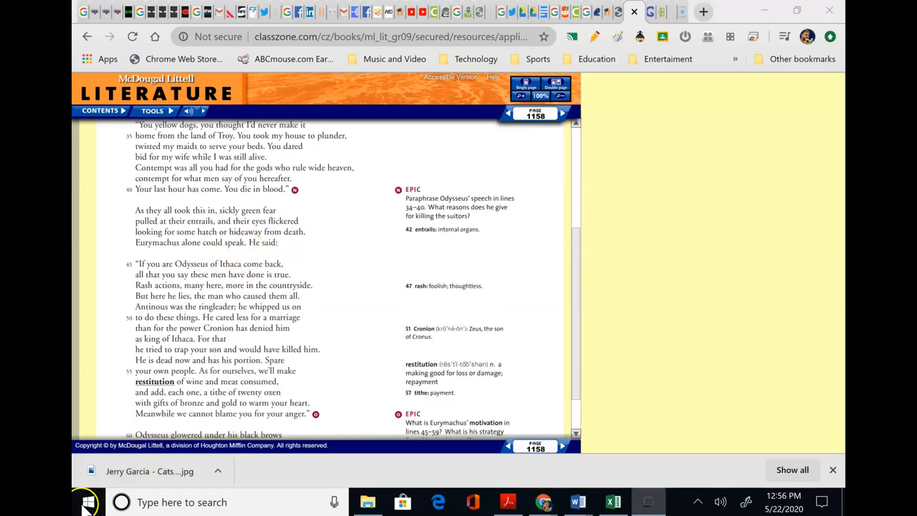
{"action": "mouse_move", "coordinate": [86, 212]}
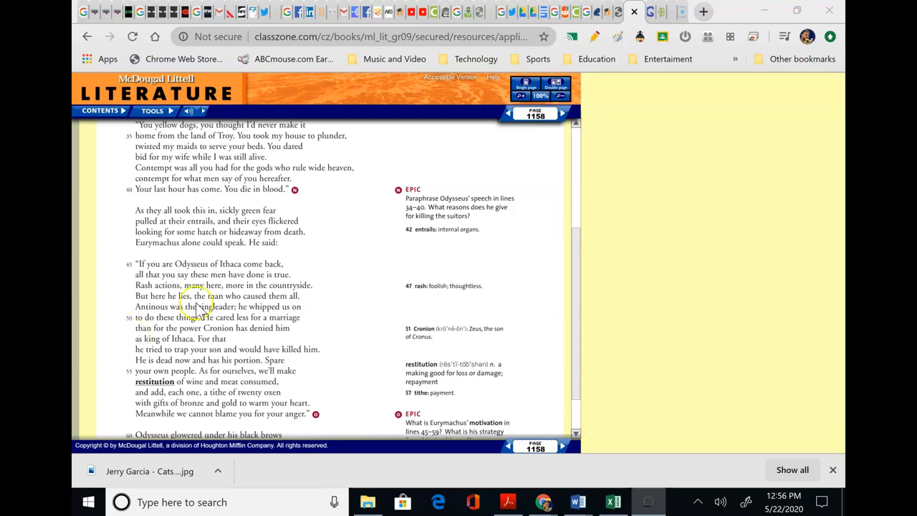
{"action": "mouse_move", "coordinate": [566, 238]}
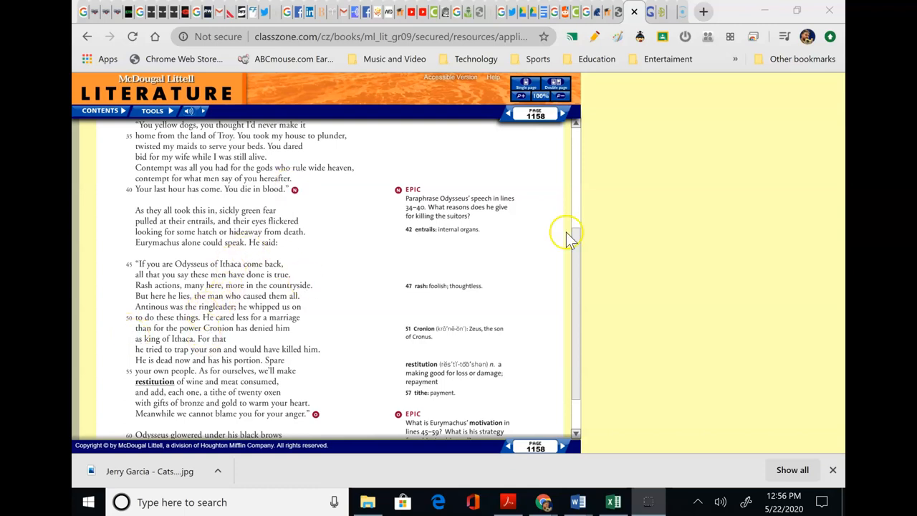
{"action": "mouse_move", "coordinate": [341, 72]}
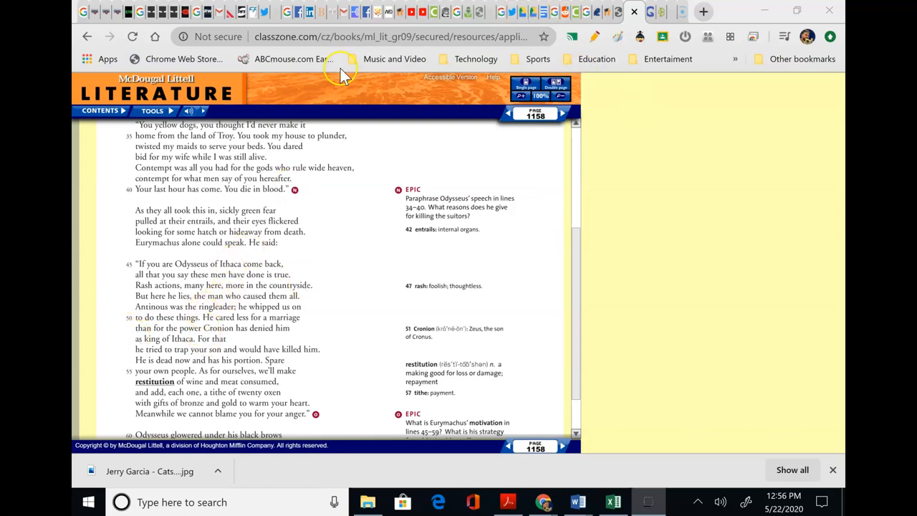
{"action": "mouse_move", "coordinate": [619, 12]}
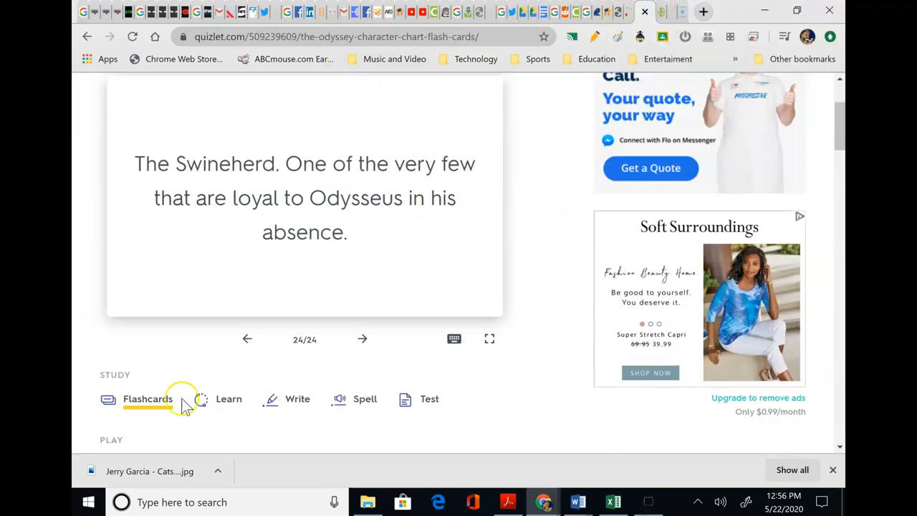
Flip the Swineherd card revealing Eumaus, go back to card 23 and flip it to reveal Eurylochus.
{"action": "left_click", "coordinate": [304, 198]}
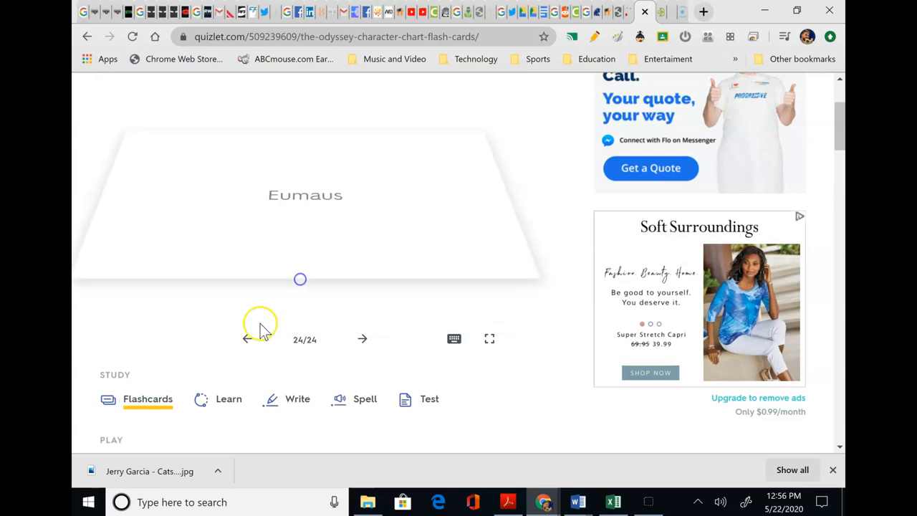
{"action": "left_click", "coordinate": [303, 197]}
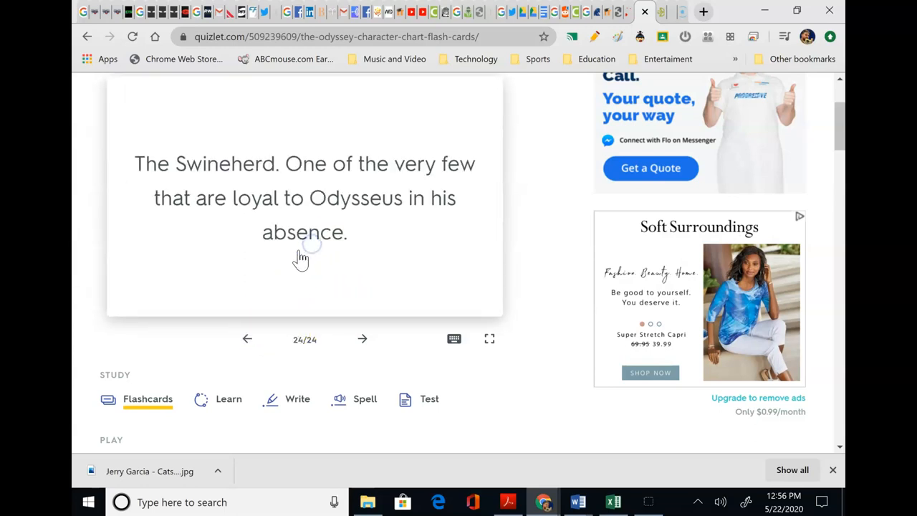
{"action": "left_click", "coordinate": [246, 338]}
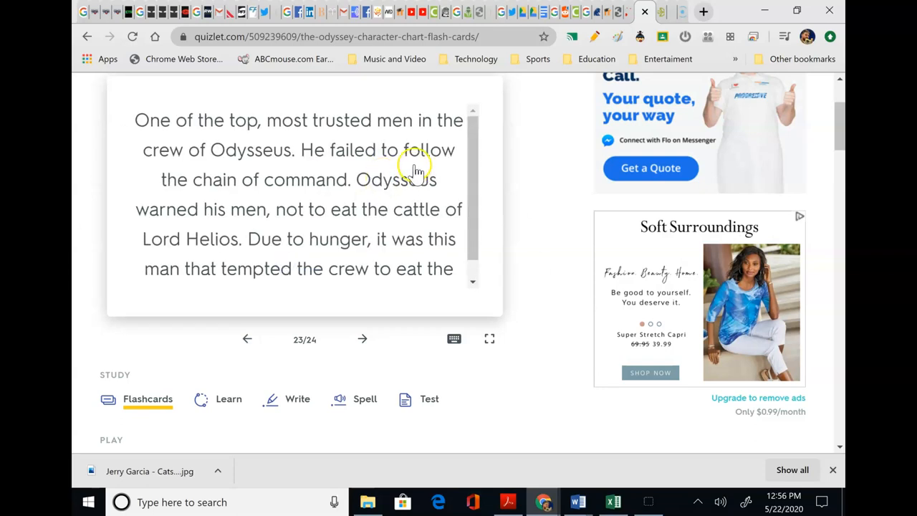
{"action": "mouse_move", "coordinate": [417, 175]}
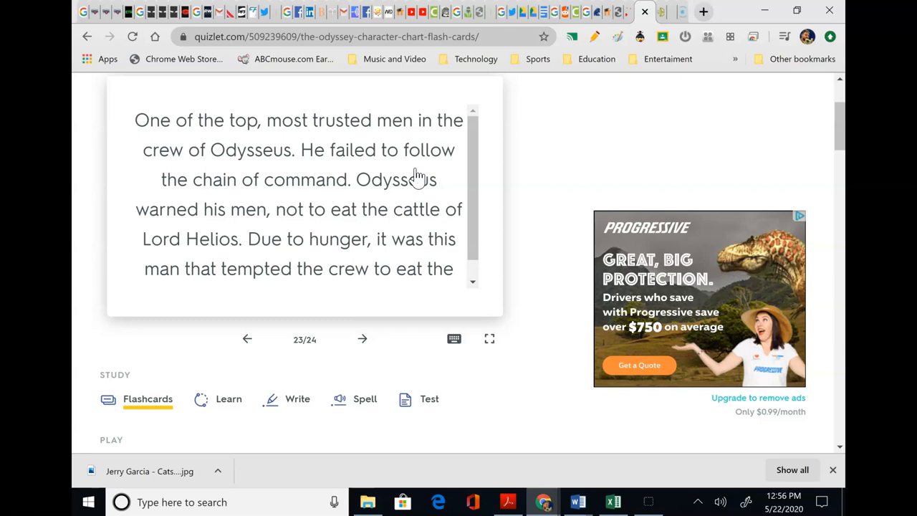
{"action": "mouse_move", "coordinate": [159, 97]}
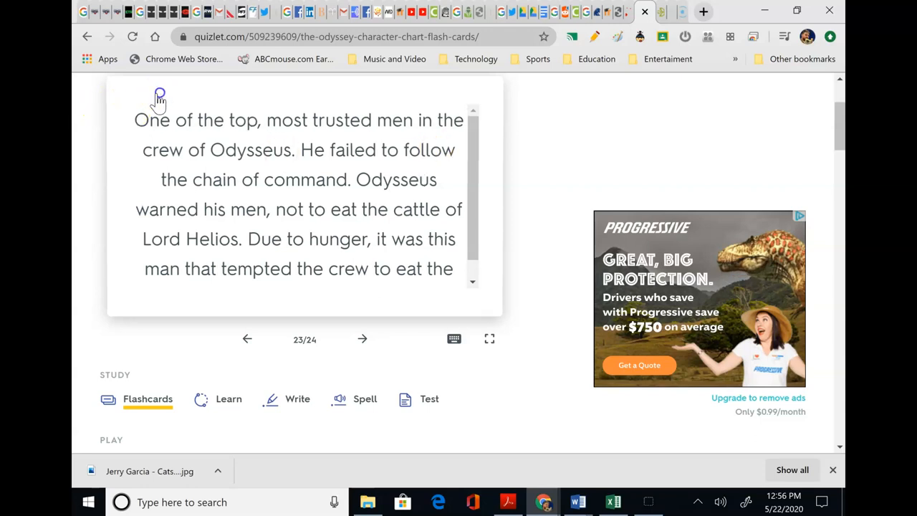
{"action": "left_click", "coordinate": [304, 198]}
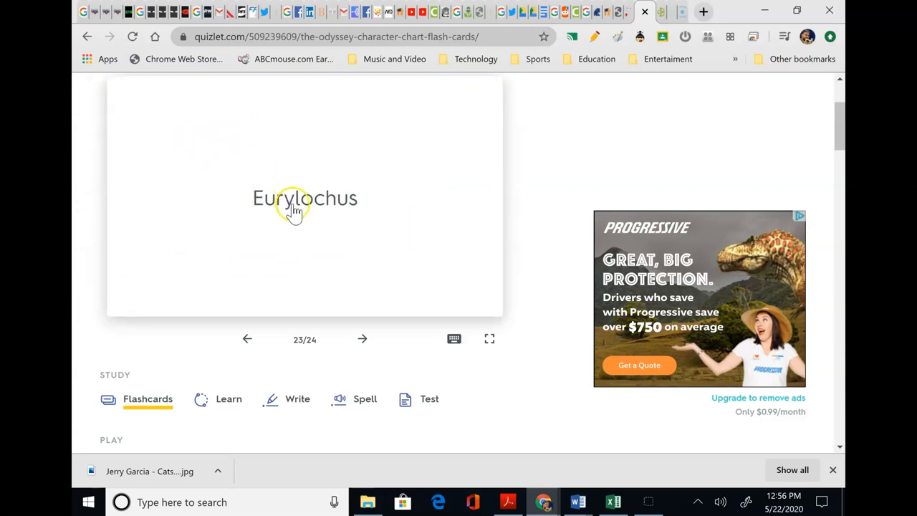
{"action": "left_click", "coordinate": [304, 198]}
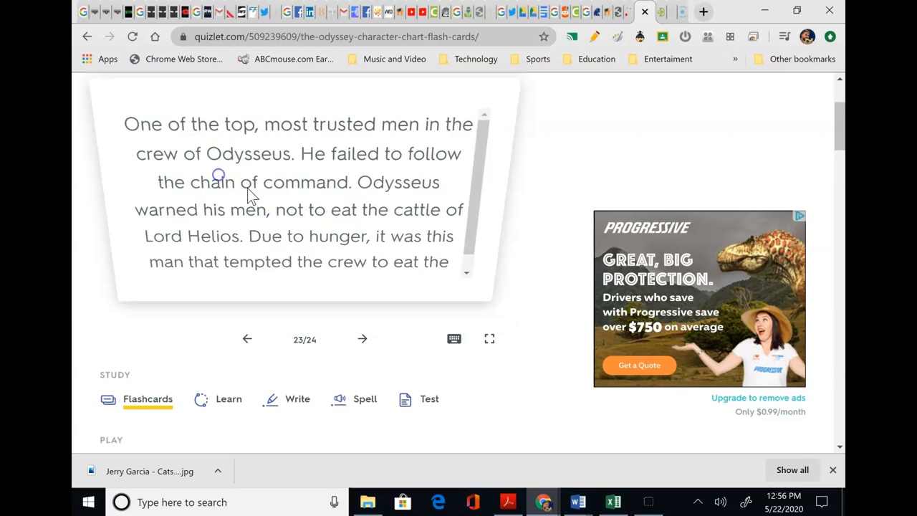
{"action": "left_click", "coordinate": [303, 198]}
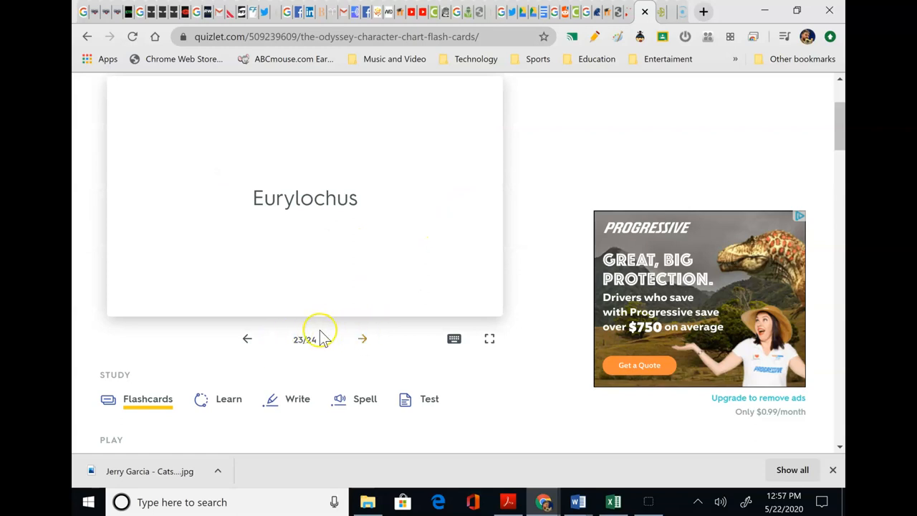
{"action": "left_click", "coordinate": [304, 198]}
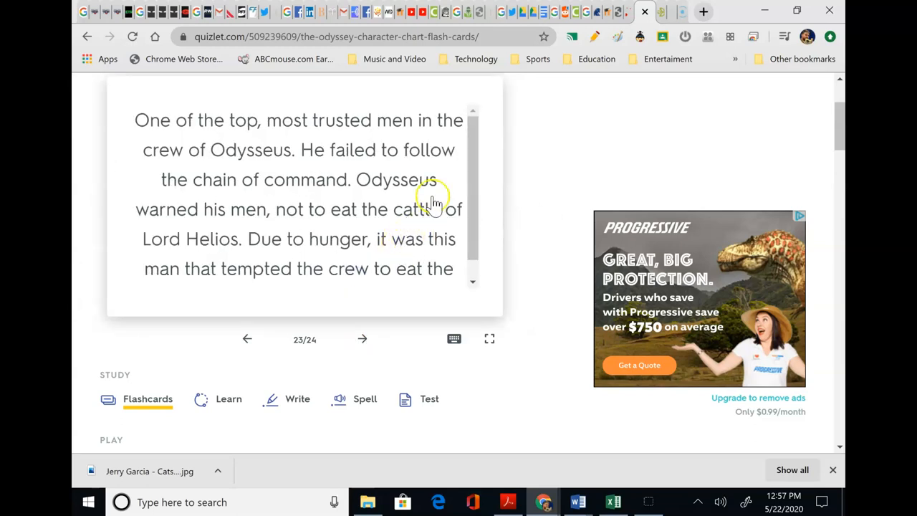
{"action": "mouse_move", "coordinate": [522, 241]}
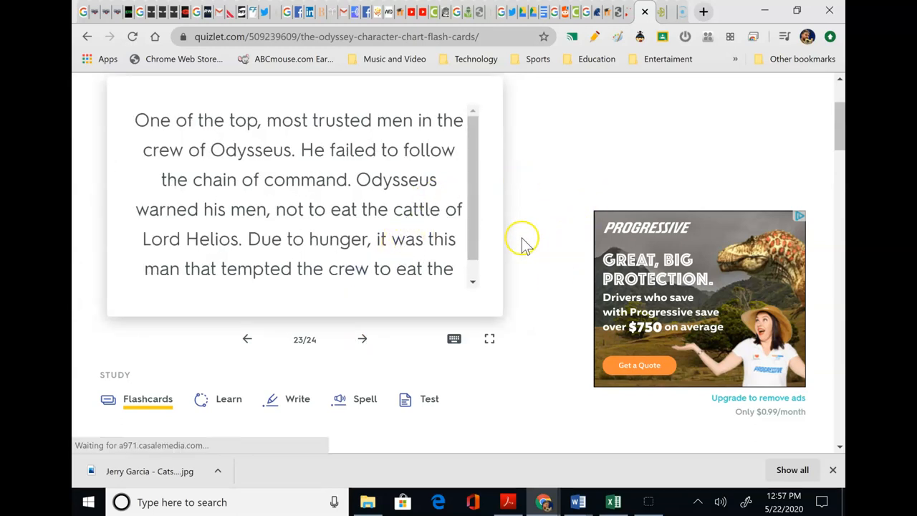
Advance to card 24 of 24, step back to the Nurse card 13, and return to the eBook tab.
{"action": "left_click", "coordinate": [363, 339]}
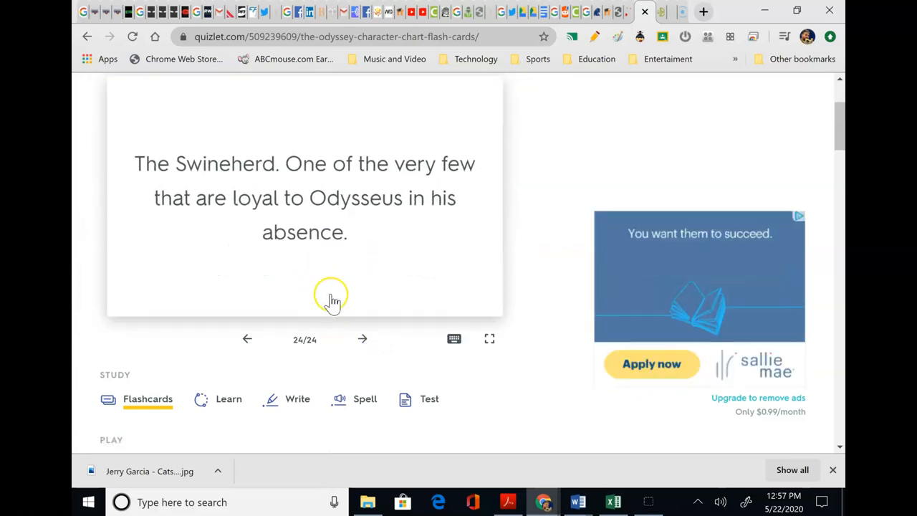
{"action": "left_click", "coordinate": [246, 338]}
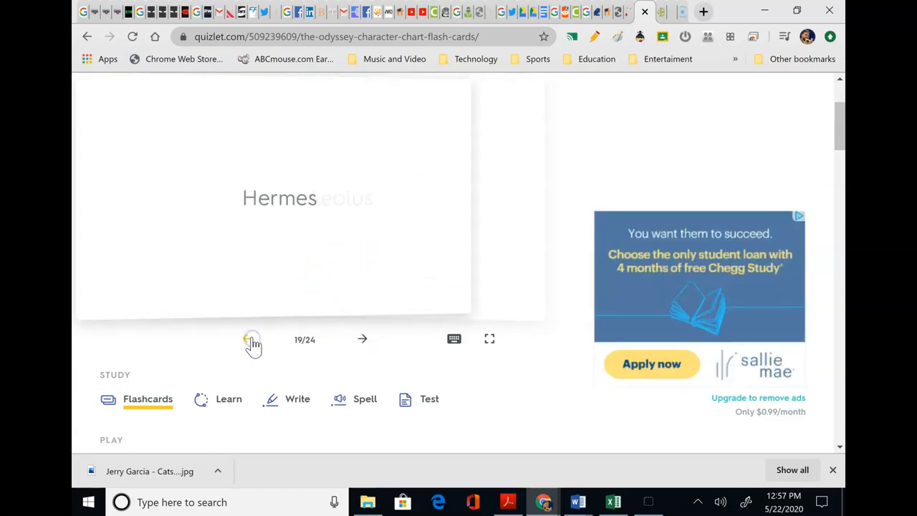
{"action": "left_click", "coordinate": [252, 339]}
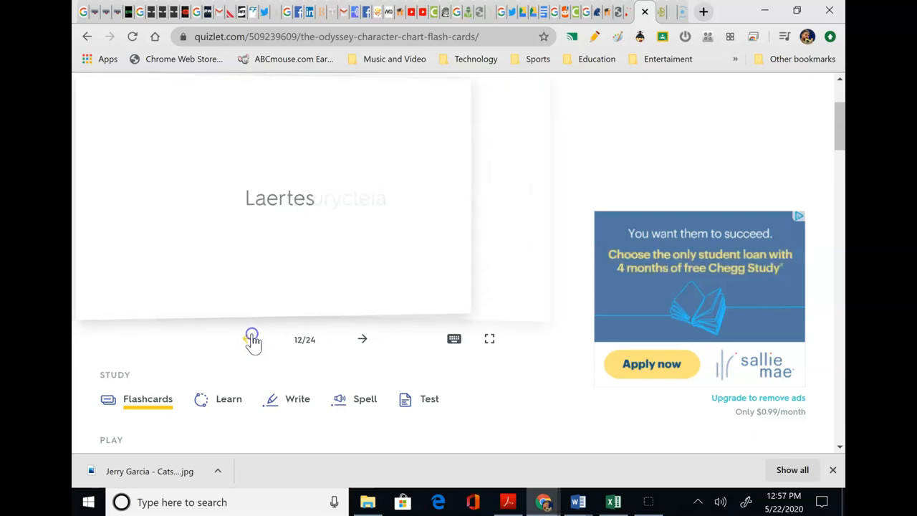
{"action": "left_click", "coordinate": [362, 338]}
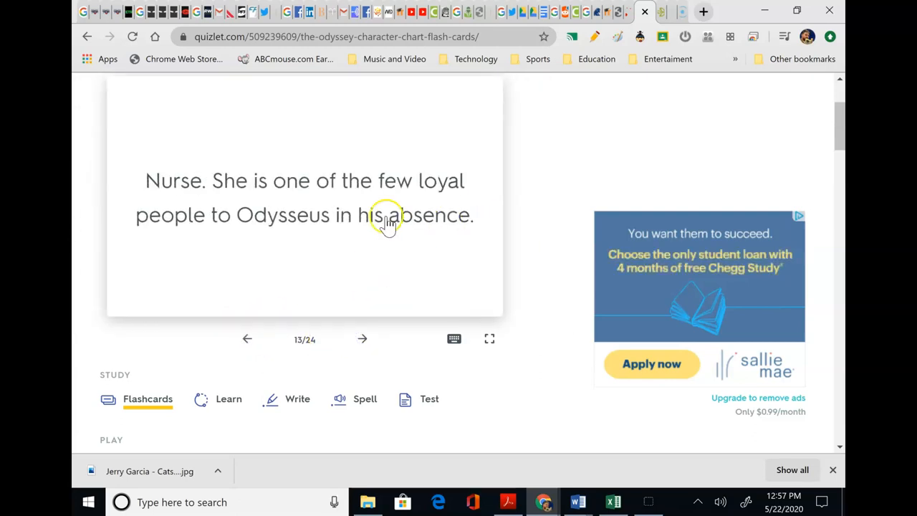
{"action": "left_click", "coordinate": [631, 12]}
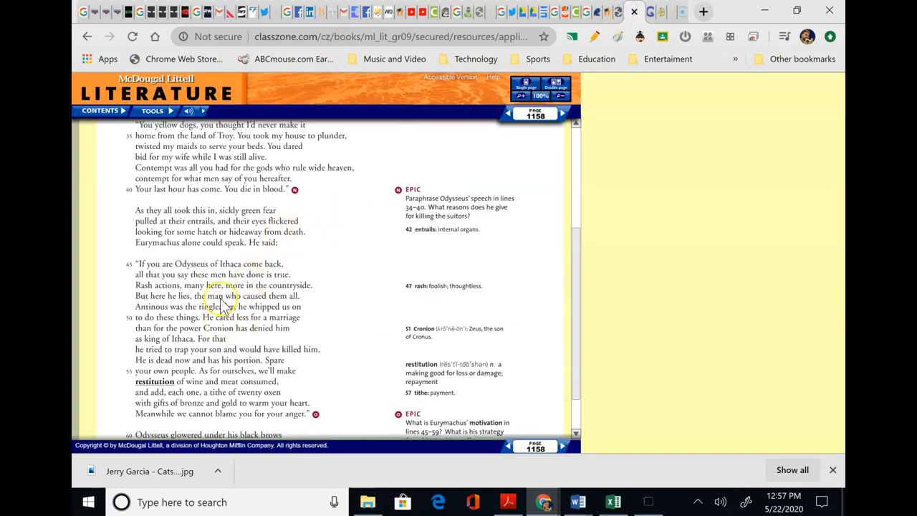
{"action": "mouse_move", "coordinate": [185, 246]}
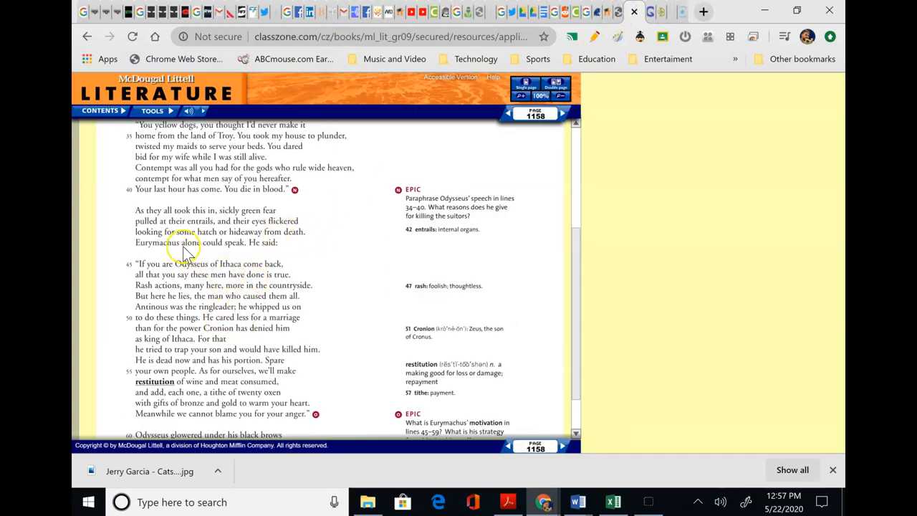
{"action": "mouse_move", "coordinate": [218, 263]}
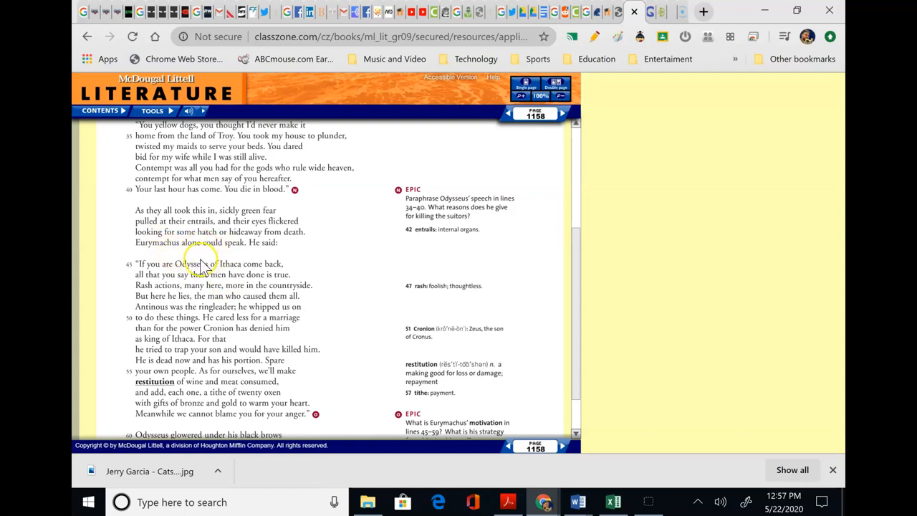
{"action": "mouse_move", "coordinate": [215, 261]}
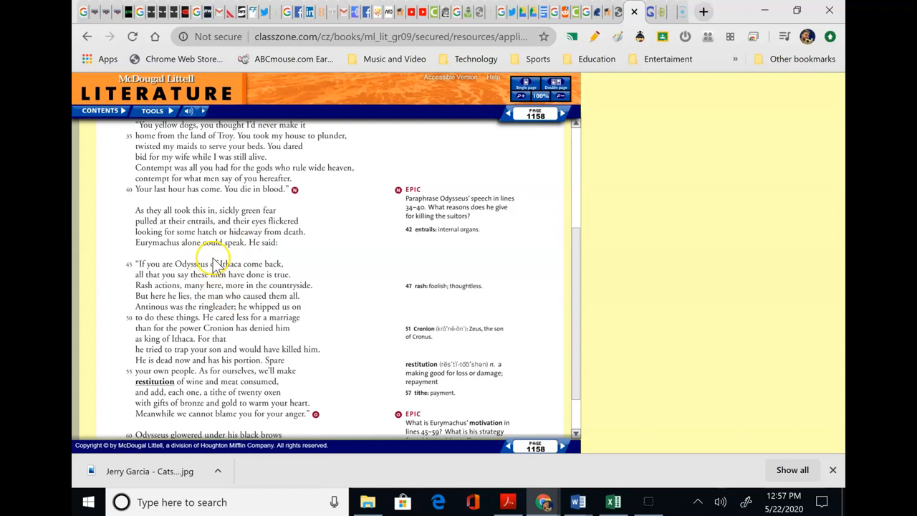
{"action": "mouse_move", "coordinate": [232, 295]}
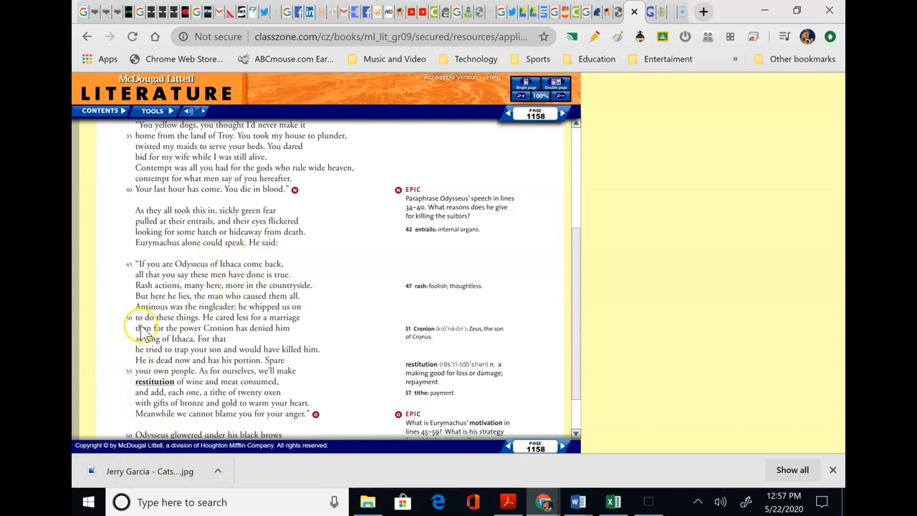
{"action": "mouse_move", "coordinate": [151, 384]}
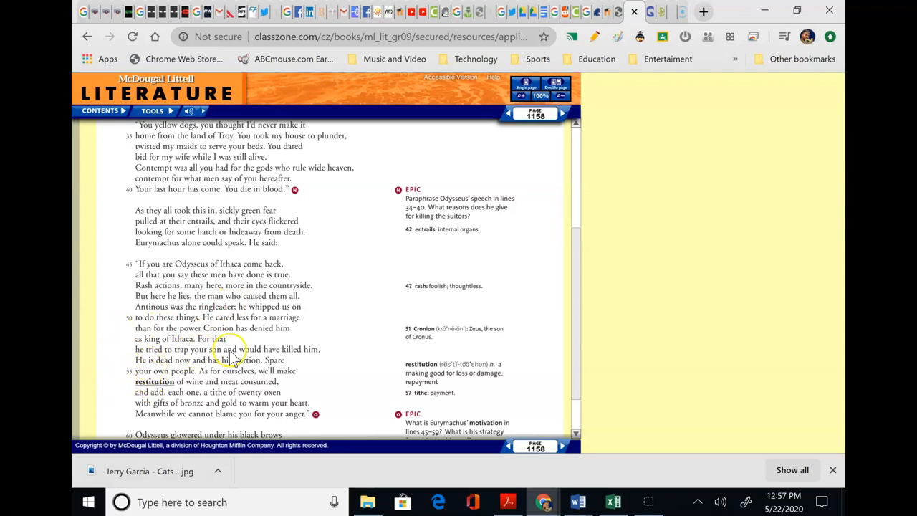
{"action": "mouse_move", "coordinate": [436, 229]}
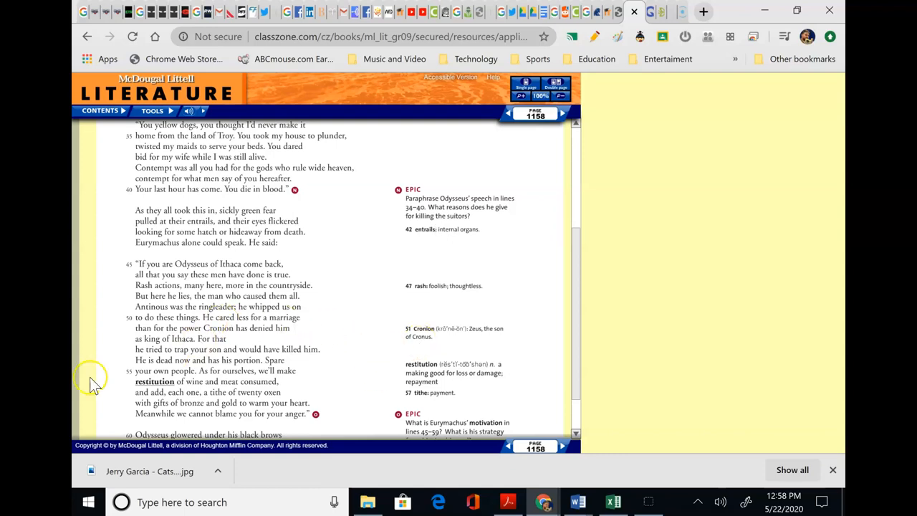
{"action": "mouse_move", "coordinate": [355, 395]}
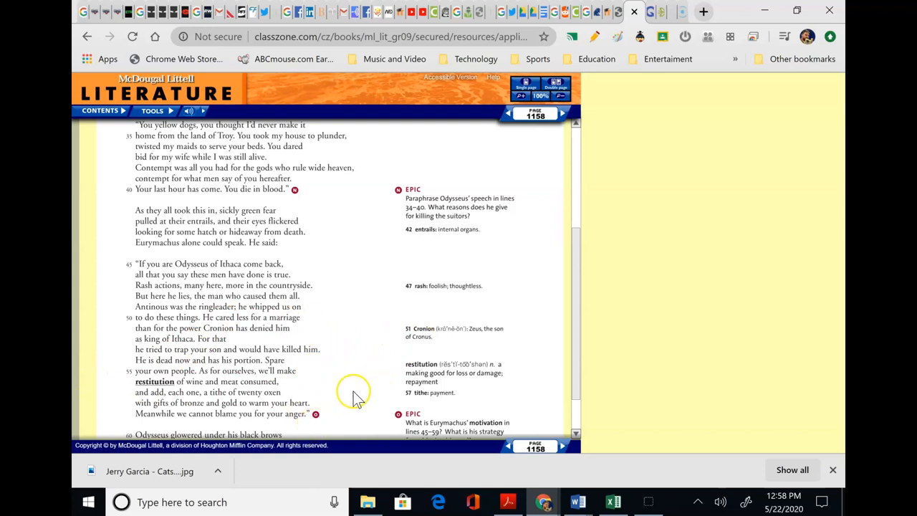
{"action": "mouse_move", "coordinate": [235, 404]}
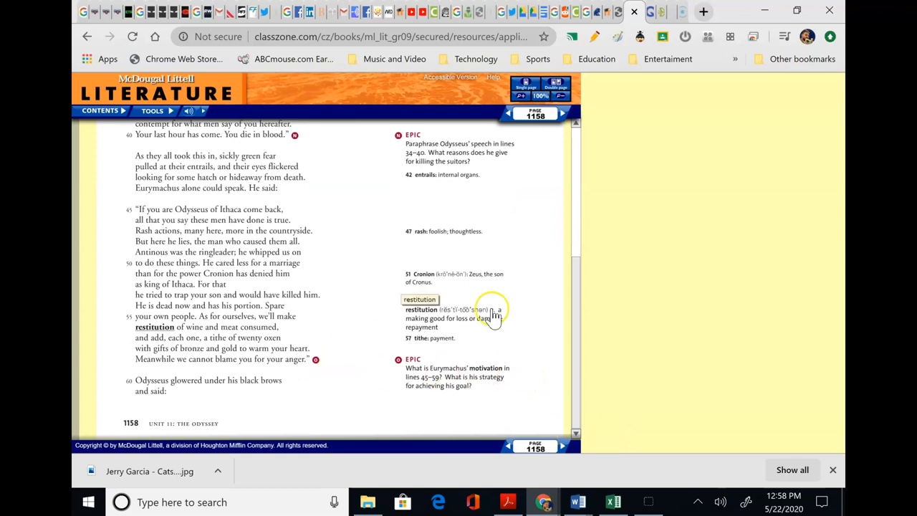
Turn to page 1159, where Odysseus refuses Eurymachus and the suitors draw swords.
{"action": "left_click", "coordinate": [561, 113]}
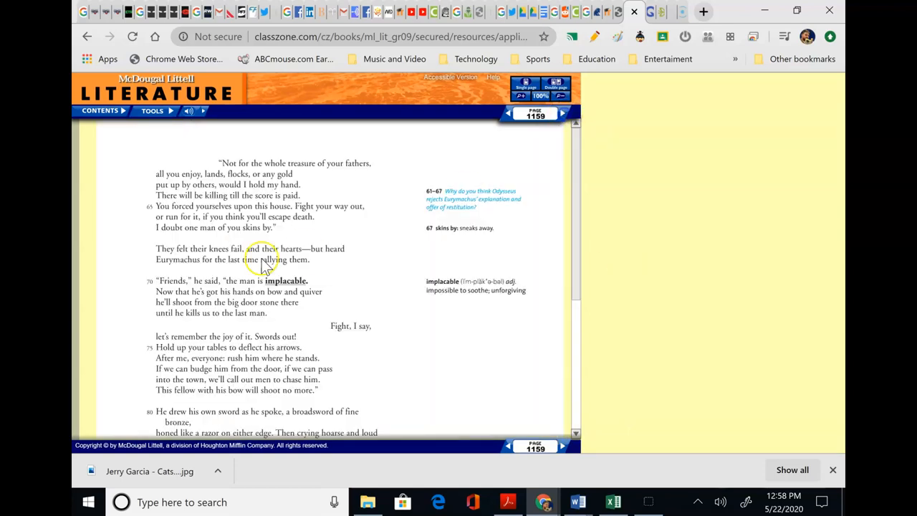
{"action": "mouse_move", "coordinate": [800, 338]}
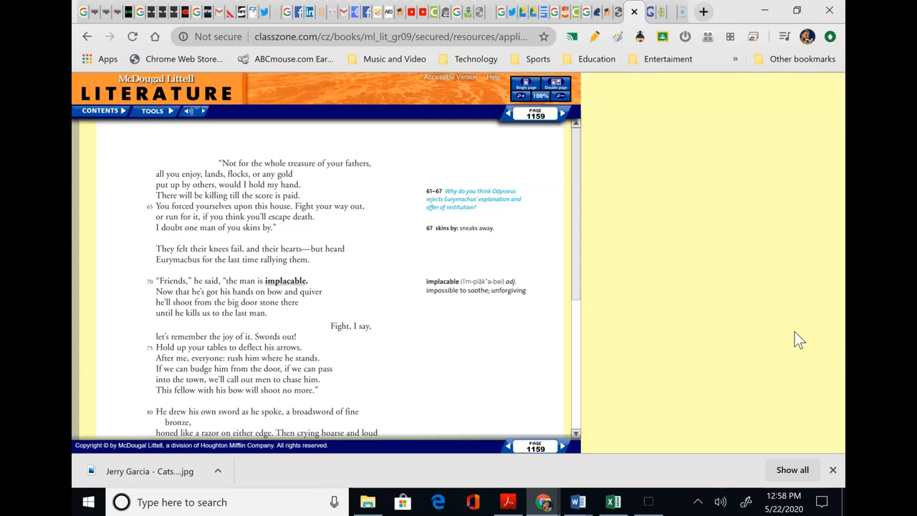
{"action": "mouse_move", "coordinate": [385, 252]}
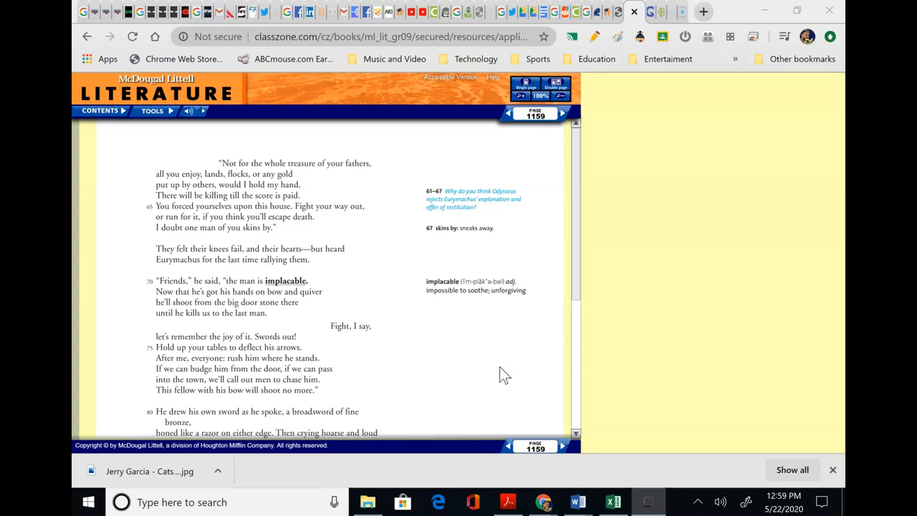
{"action": "left_click", "coordinate": [504, 414]}
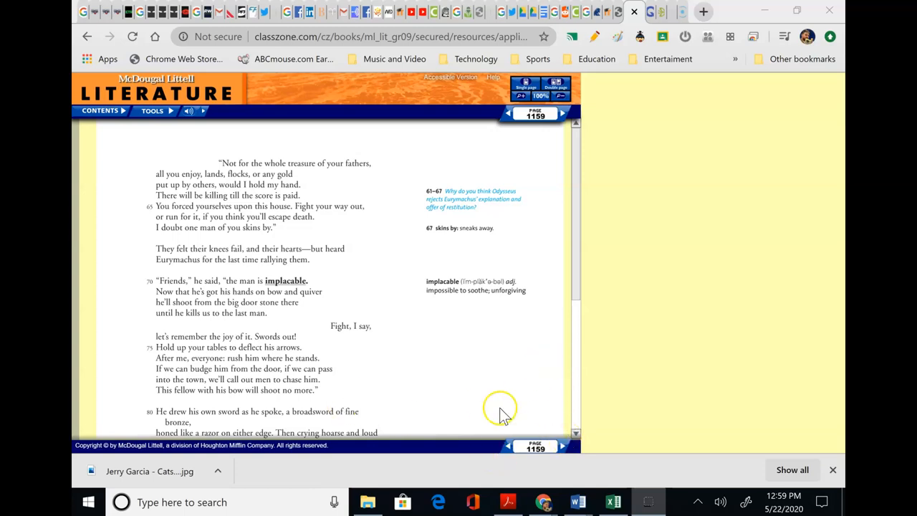
{"action": "mouse_move", "coordinate": [628, 369]}
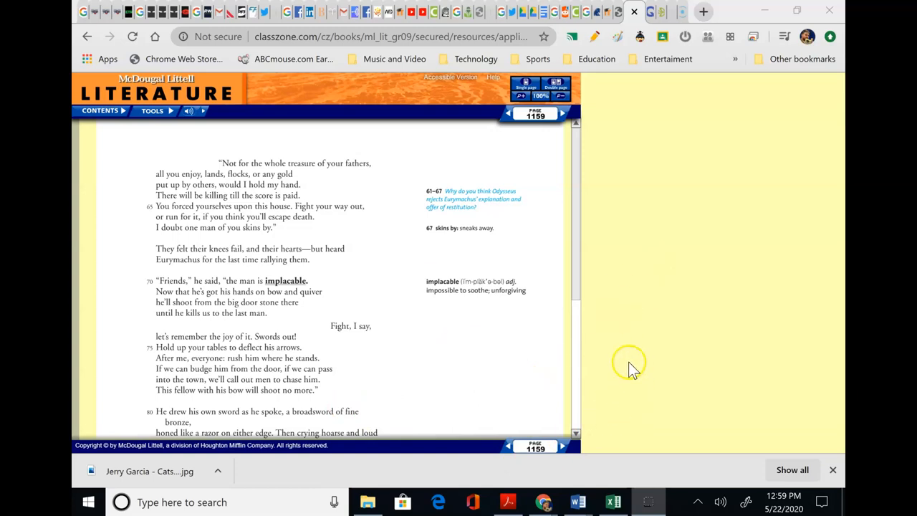
{"action": "mouse_move", "coordinate": [745, 416]}
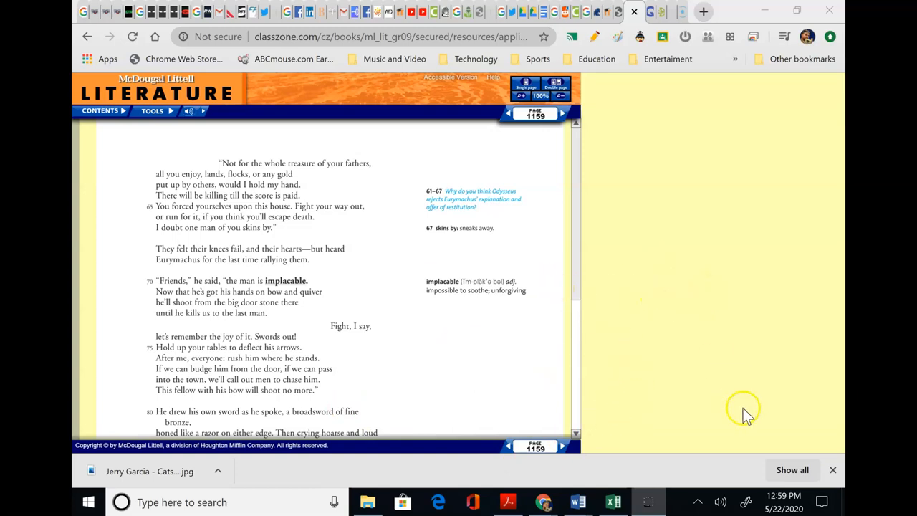
{"action": "mouse_move", "coordinate": [752, 441]}
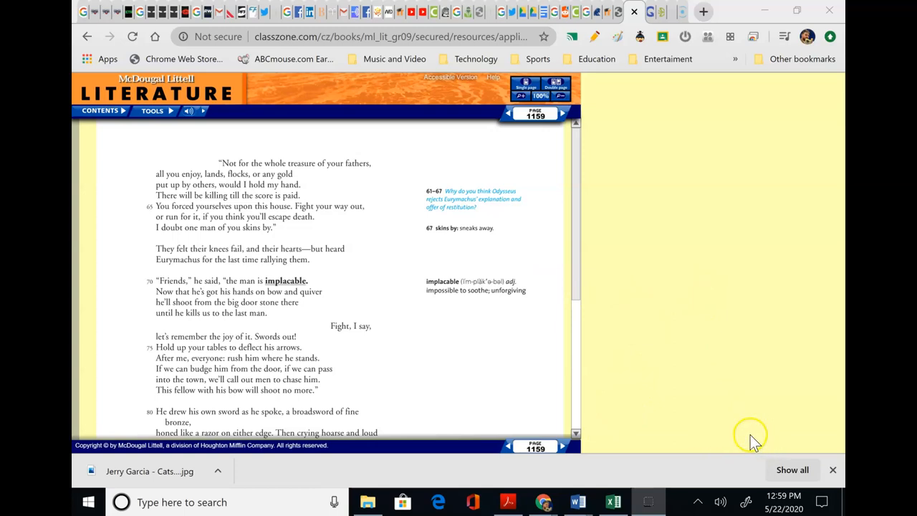
{"action": "mouse_move", "coordinate": [372, 322]}
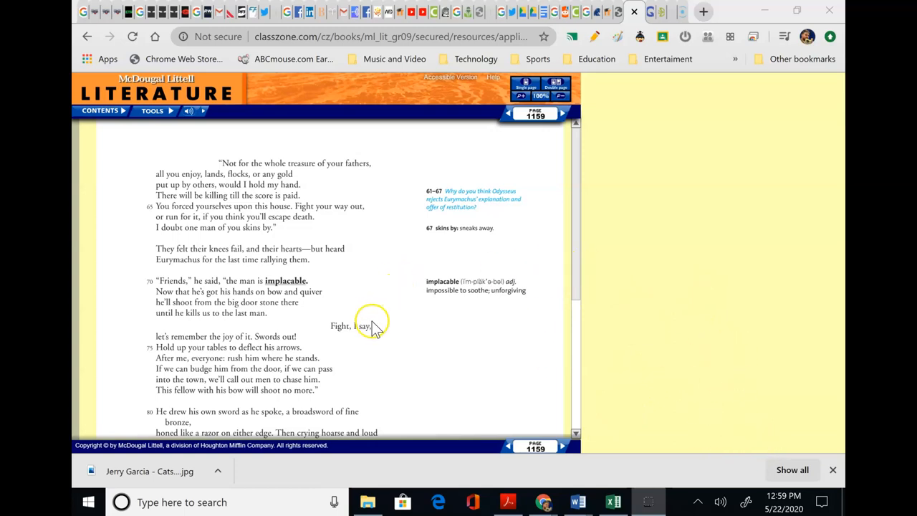
{"action": "mouse_move", "coordinate": [298, 394]}
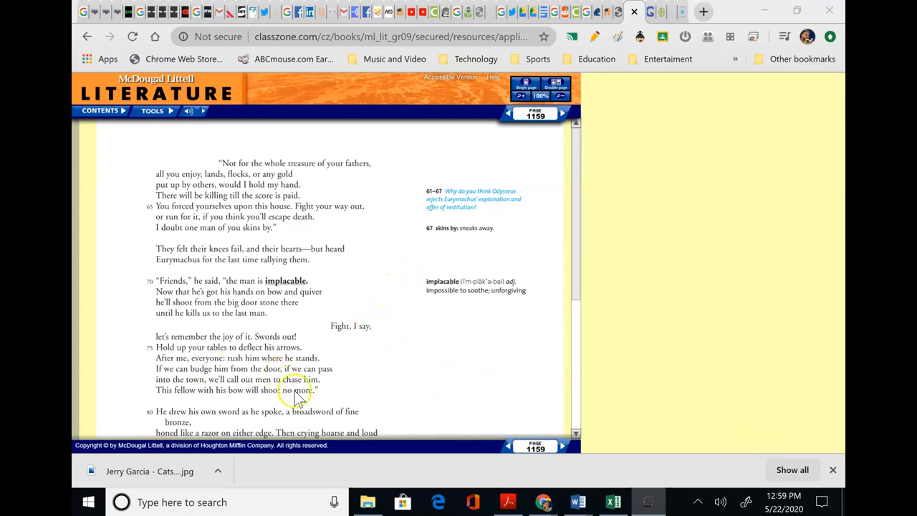
{"action": "mouse_move", "coordinate": [418, 437]}
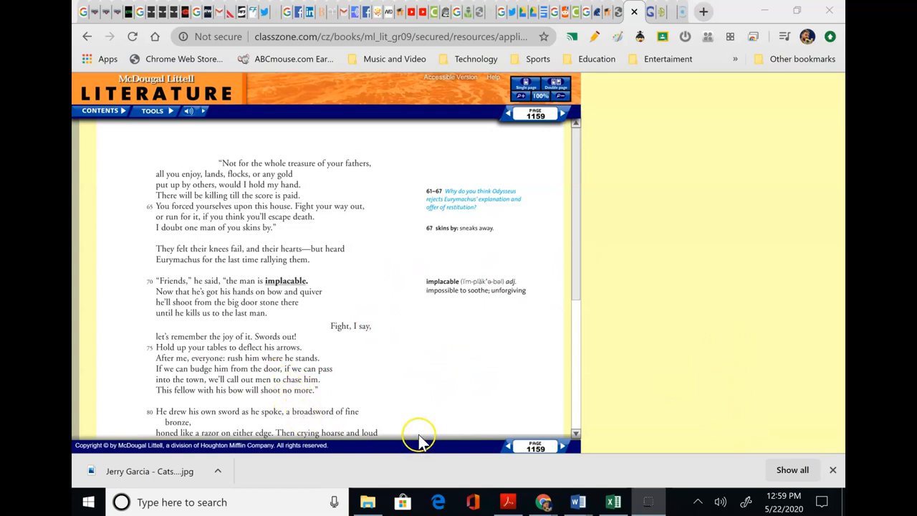
{"action": "mouse_move", "coordinate": [547, 433]}
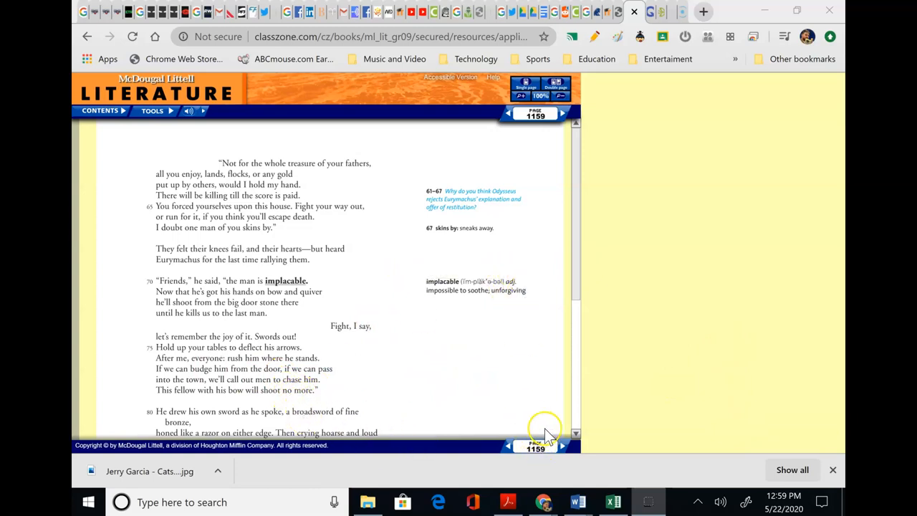
Scroll down page 1159 to its end, where Amphinomus is speared and falls forward.
{"action": "scroll", "scroll_direction": "down", "scroll_amount": 3}
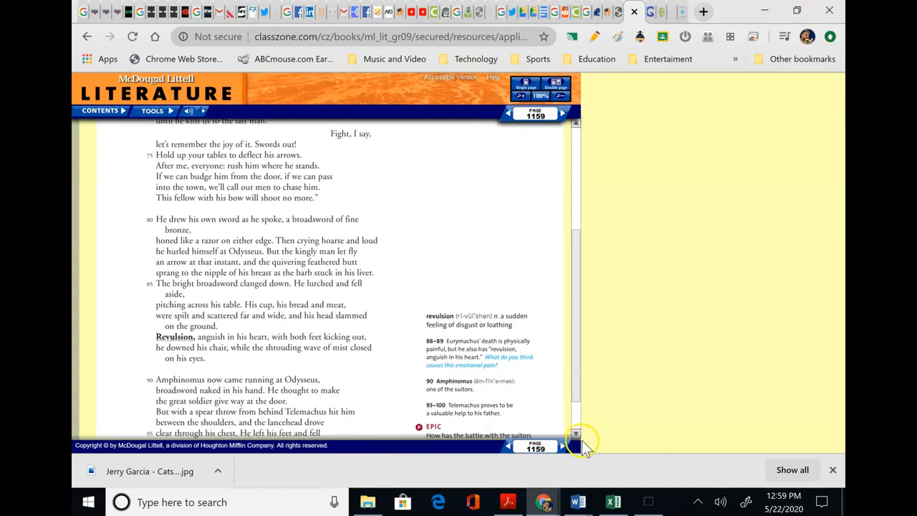
{"action": "mouse_move", "coordinate": [579, 427]}
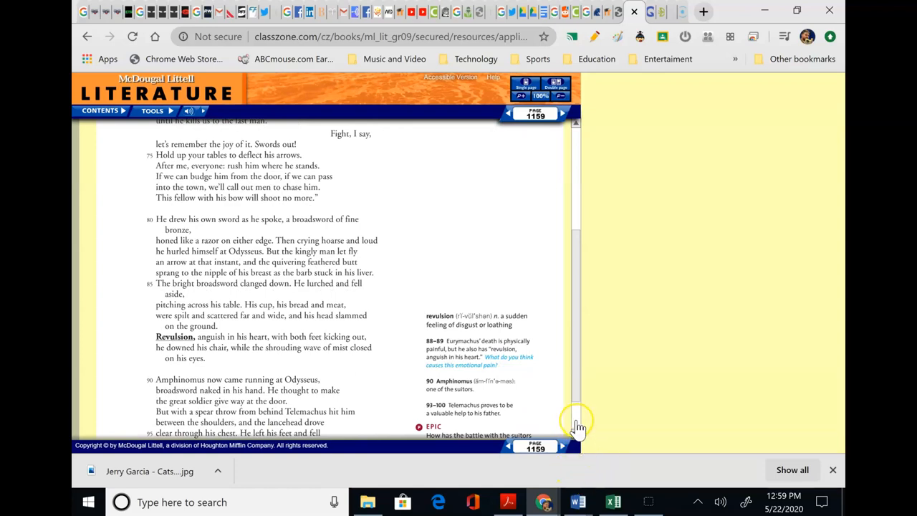
{"action": "mouse_move", "coordinate": [475, 236]}
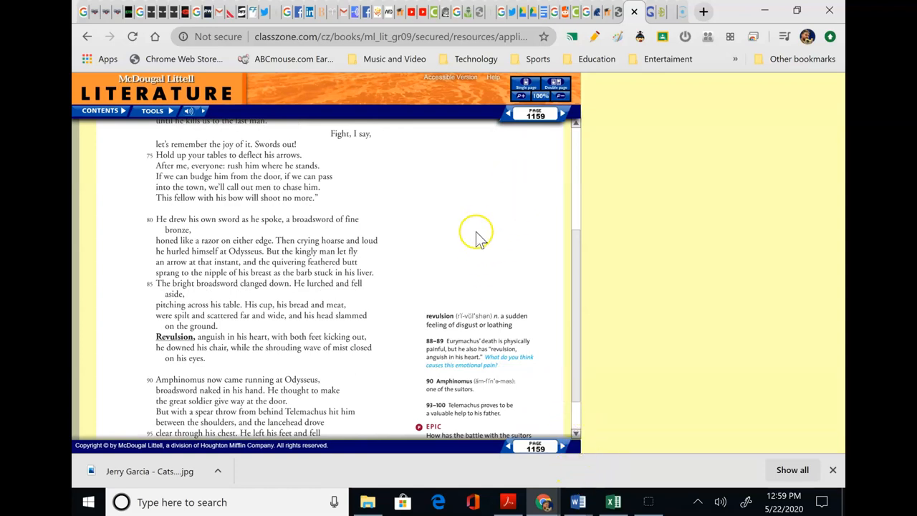
{"action": "mouse_move", "coordinate": [508, 236]}
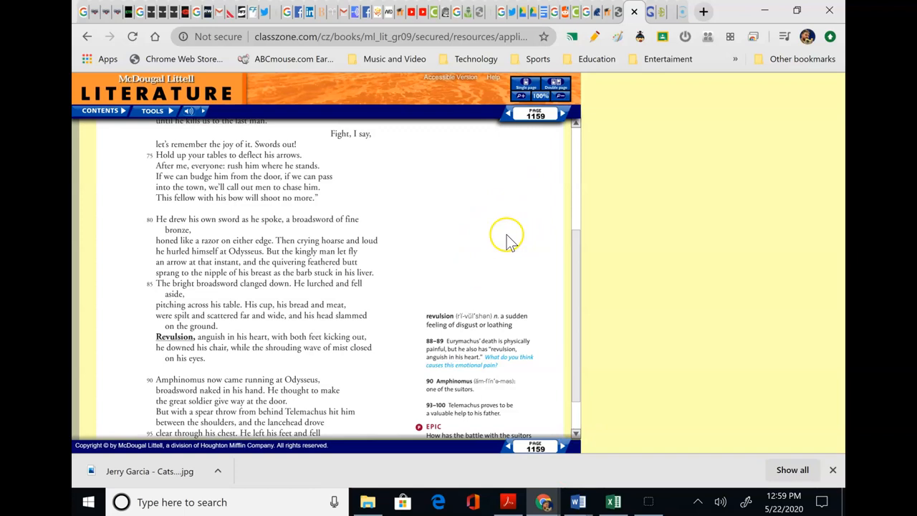
{"action": "mouse_move", "coordinate": [478, 223]}
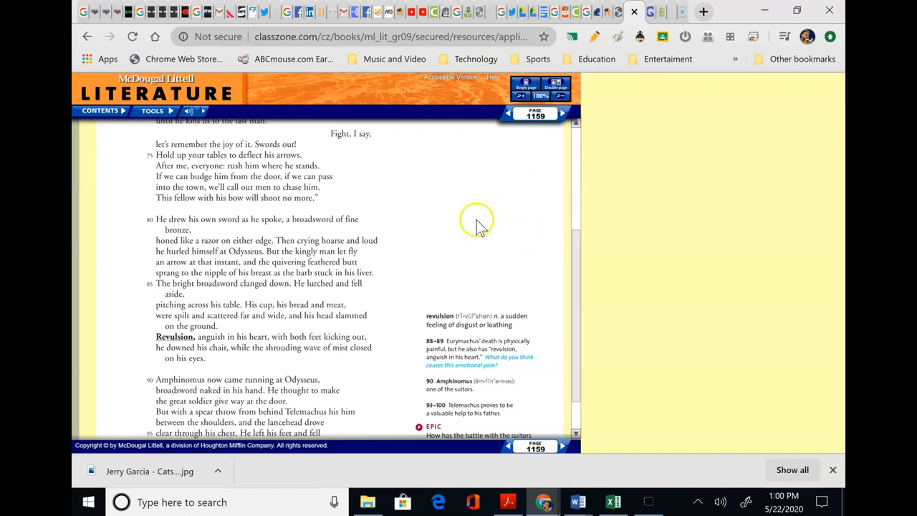
{"action": "mouse_move", "coordinate": [479, 228]}
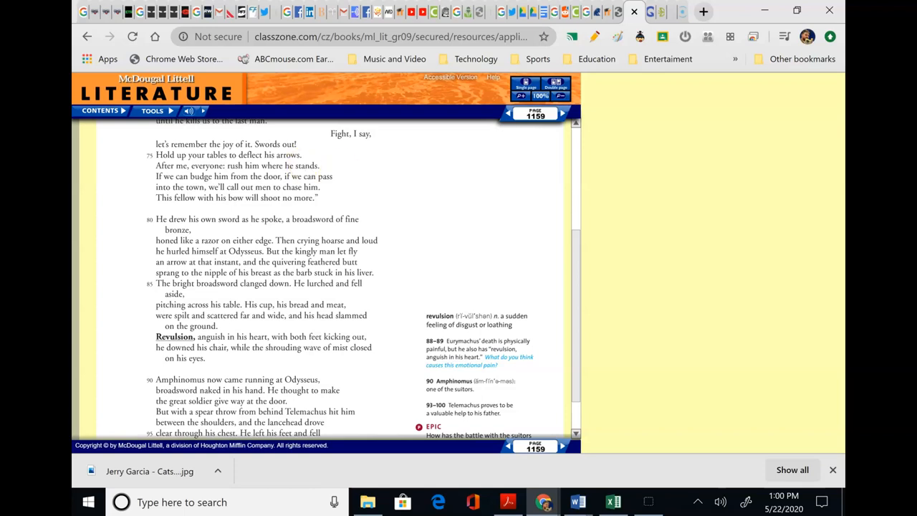
{"action": "mouse_move", "coordinate": [308, 361]}
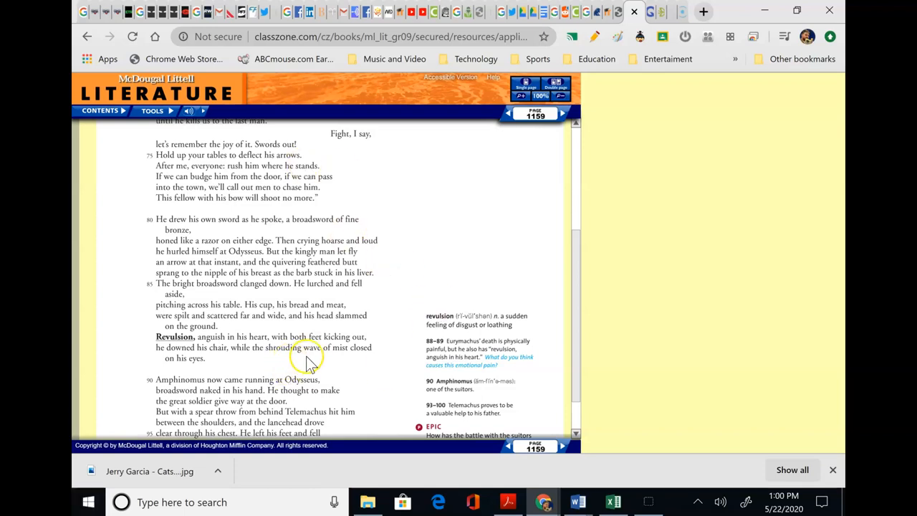
{"action": "mouse_move", "coordinate": [301, 370]}
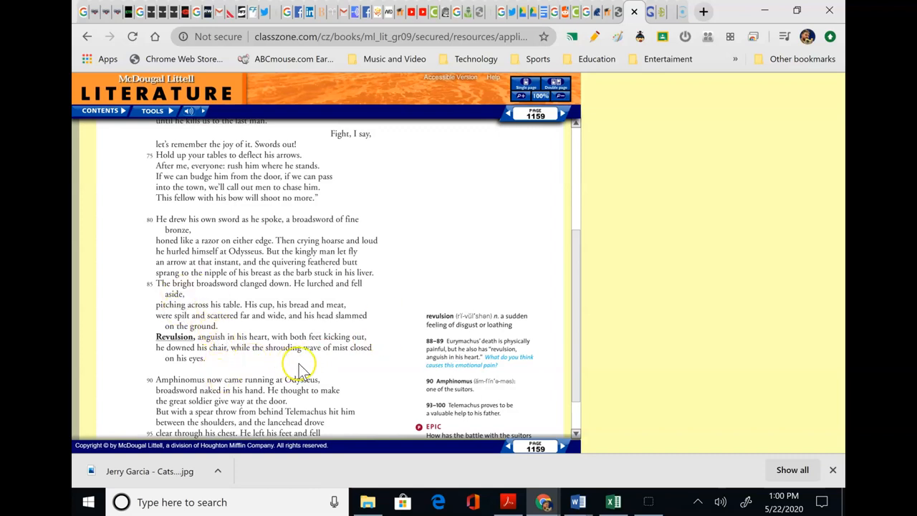
{"action": "mouse_move", "coordinate": [343, 358]}
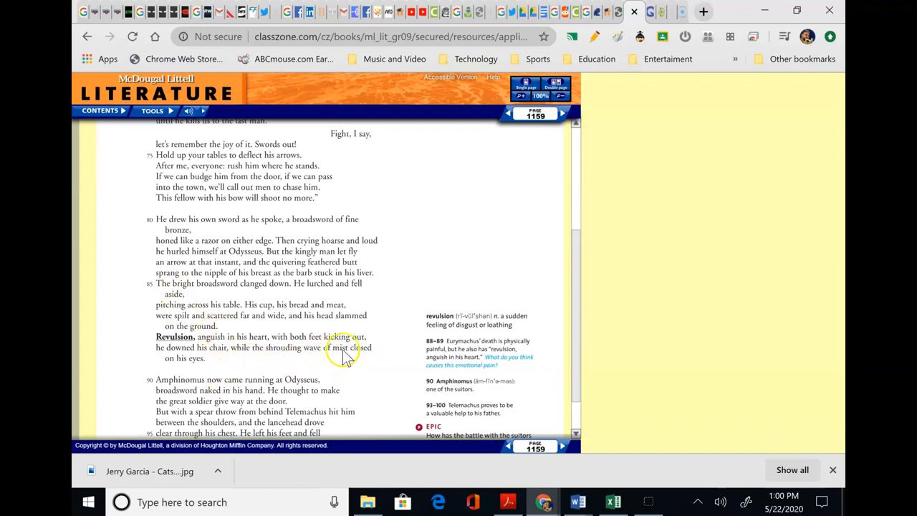
{"action": "scroll", "scroll_direction": "down", "scroll_amount": 3}
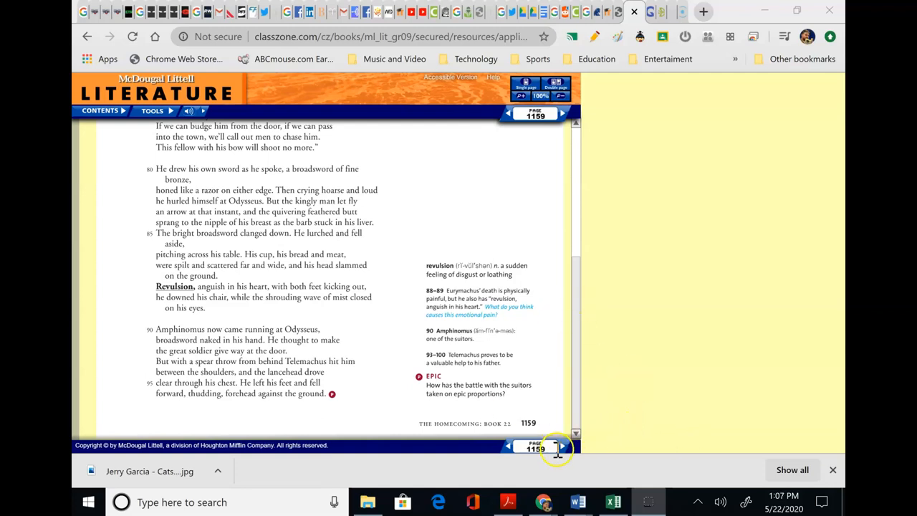
Advance to page 1160, where Telemachus runs to fetch shields, spears and helmets.
{"action": "left_click", "coordinate": [561, 446]}
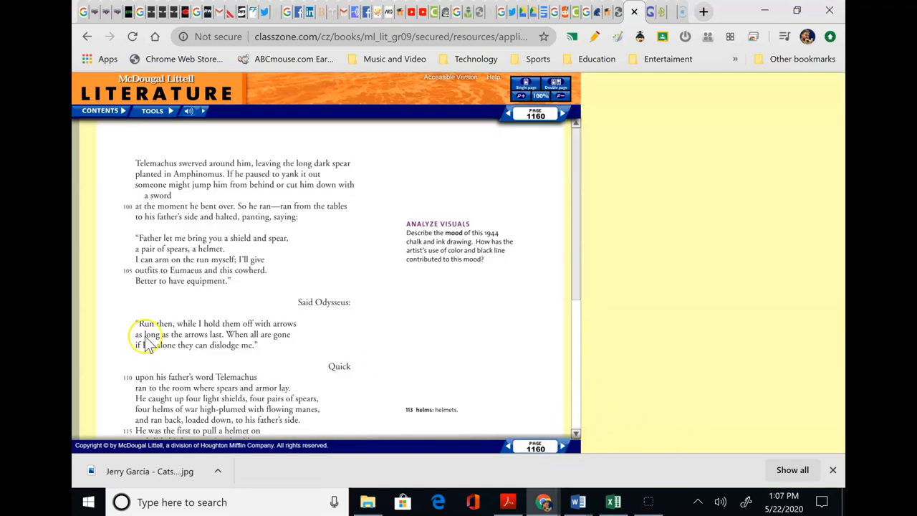
{"action": "mouse_move", "coordinate": [546, 279]}
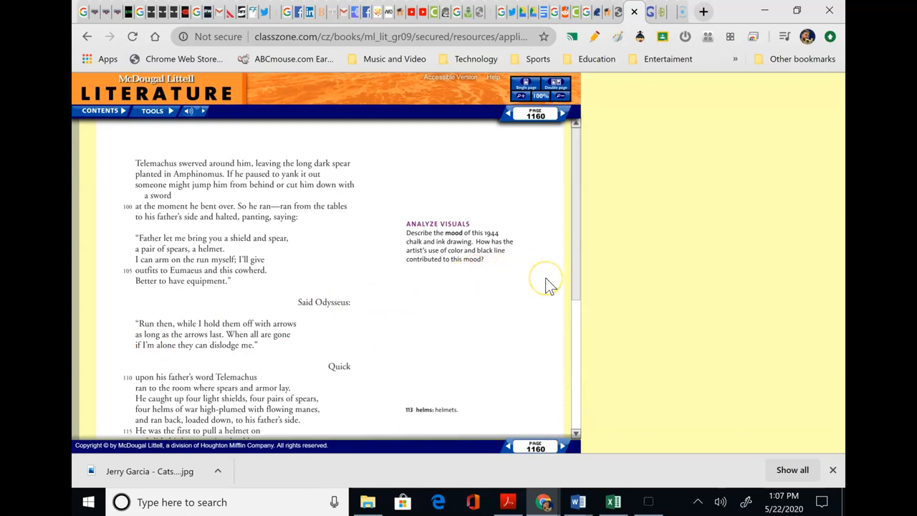
{"action": "mouse_move", "coordinate": [547, 285]}
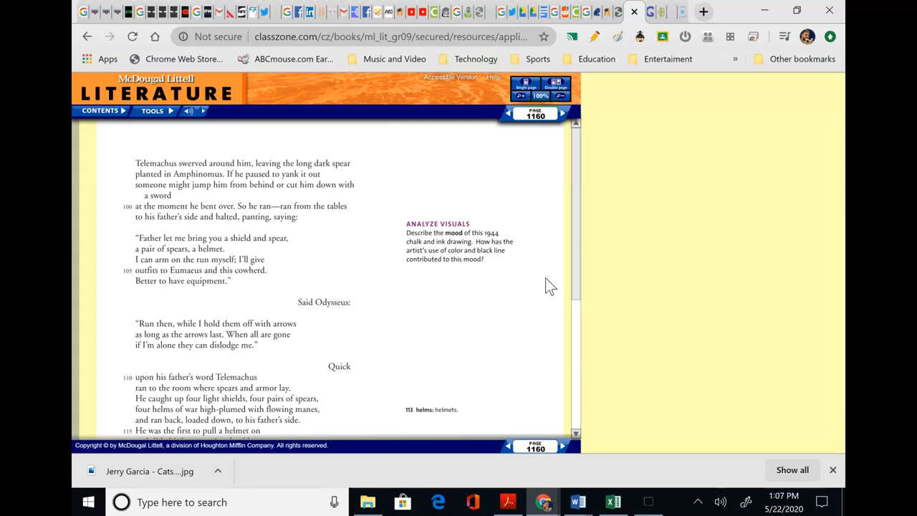
{"action": "mouse_move", "coordinate": [546, 287]}
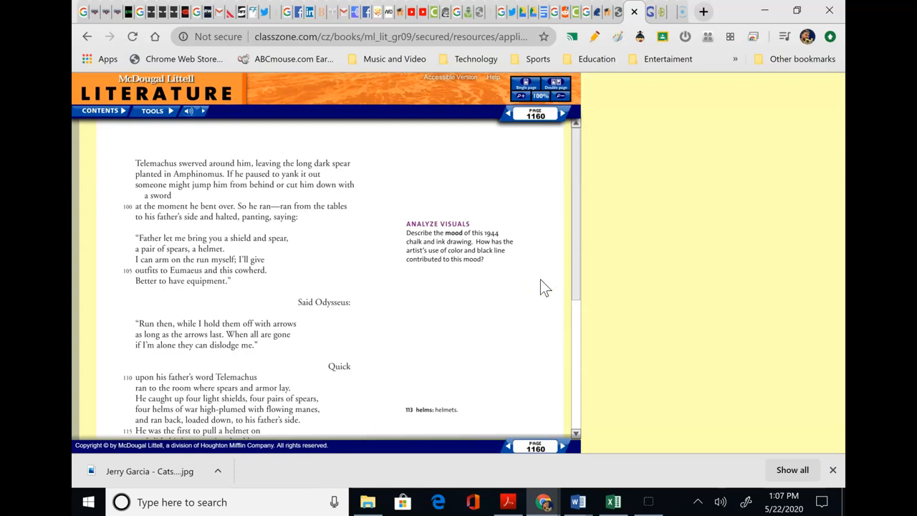
{"action": "mouse_move", "coordinate": [573, 232]}
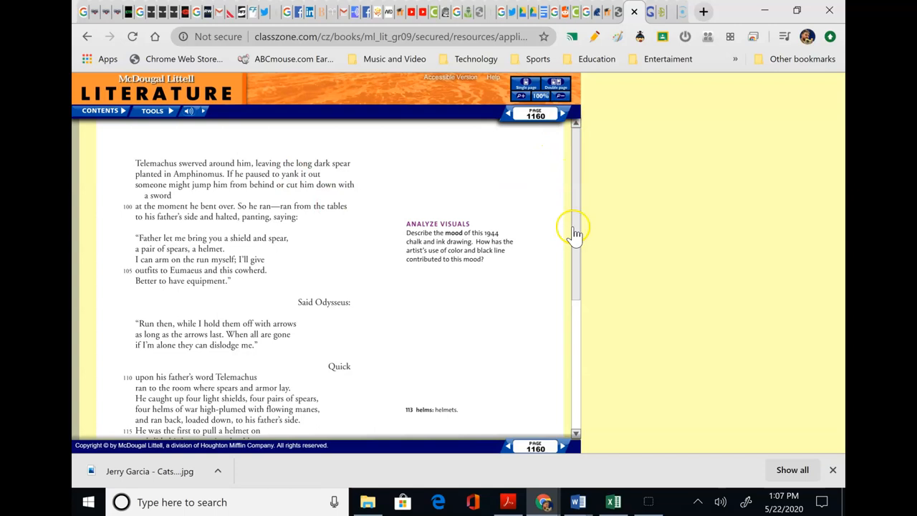
Scroll down page 1160 to the italic summary where the servants arm and Odysseus dons his helmet.
{"action": "scroll", "scroll_direction": "down", "scroll_amount": 3}
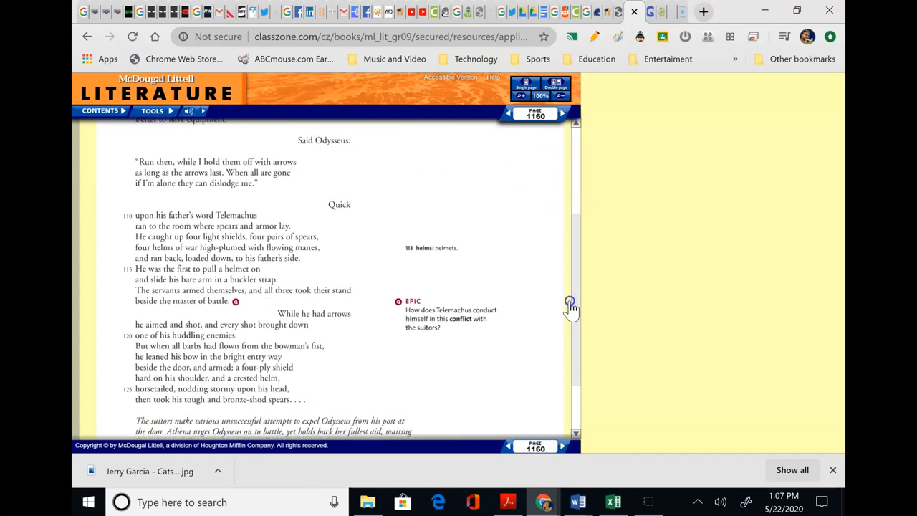
{"action": "scroll", "scroll_direction": "down", "scroll_amount": 3}
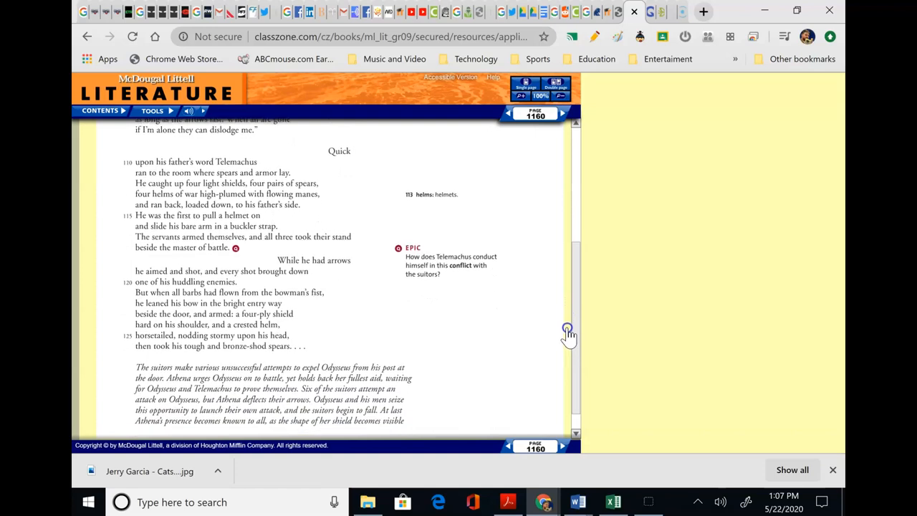
{"action": "scroll", "scroll_direction": "down", "scroll_amount": 3}
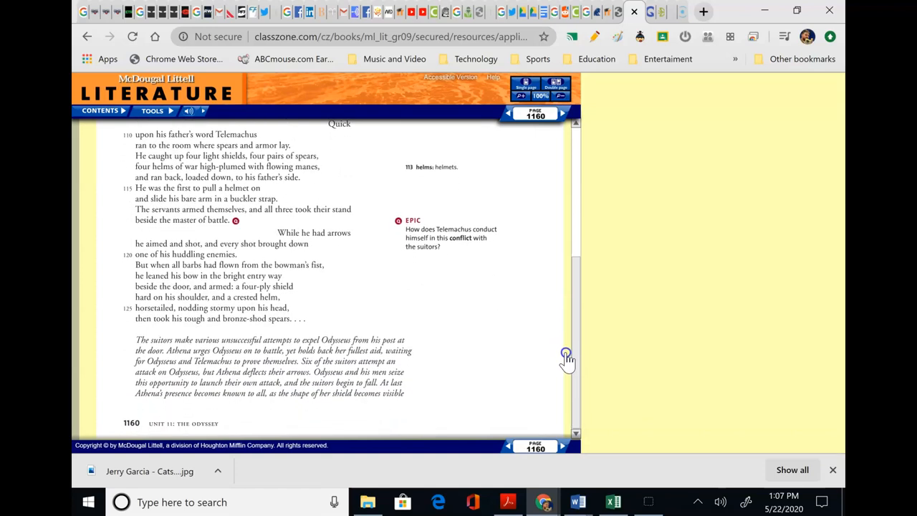
{"action": "mouse_move", "coordinate": [537, 336]}
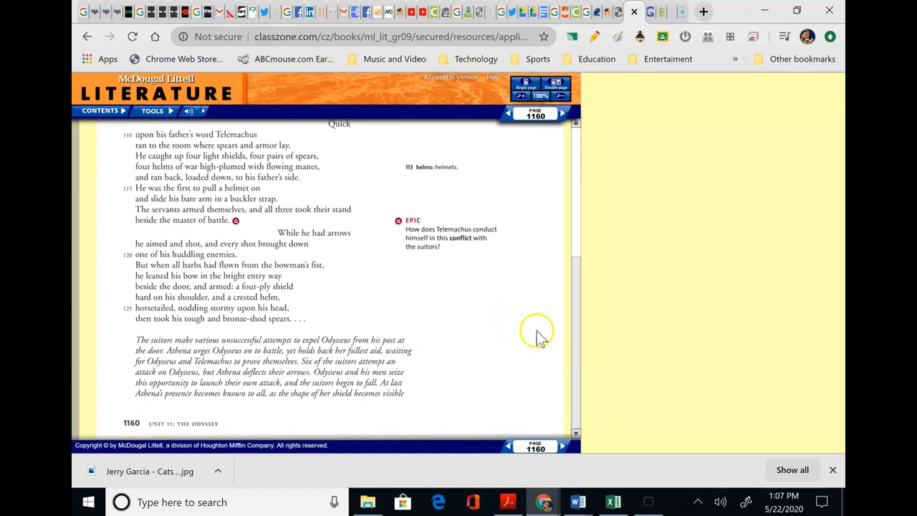
{"action": "mouse_move", "coordinate": [472, 373]}
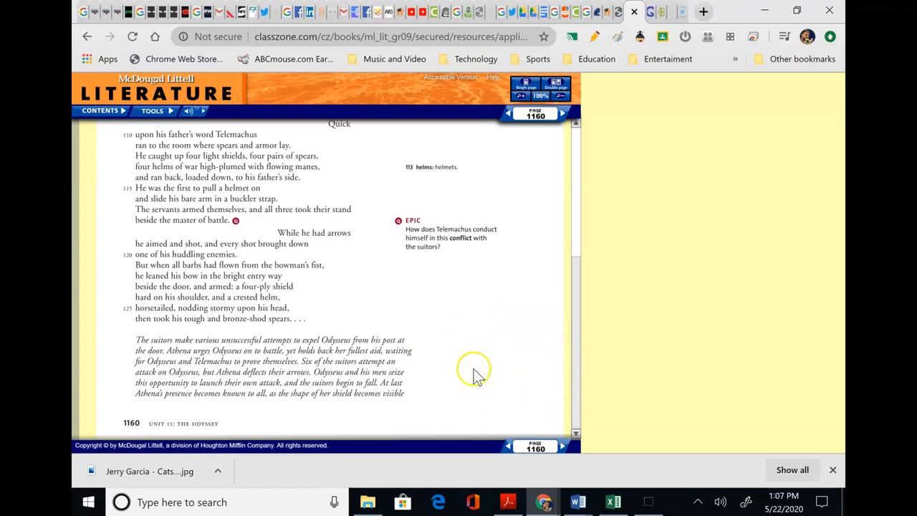
{"action": "mouse_move", "coordinate": [395, 301]}
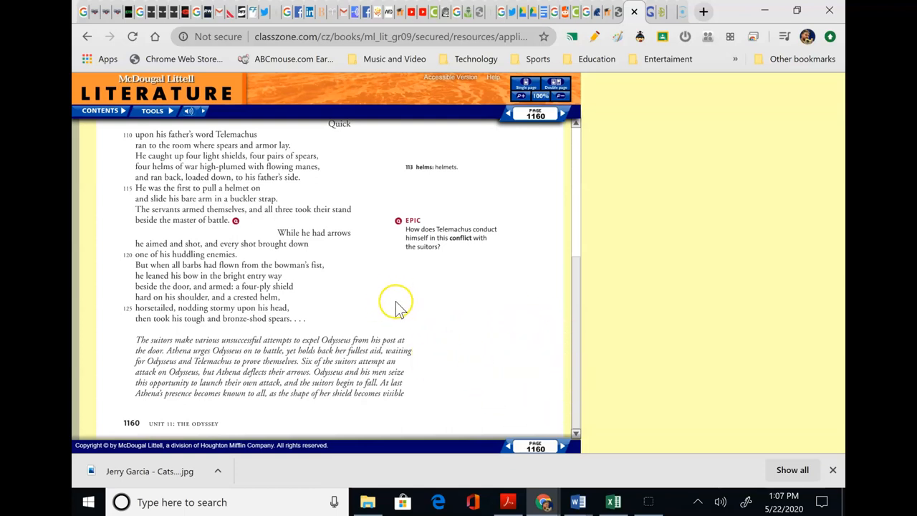
{"action": "mouse_move", "coordinate": [447, 394]}
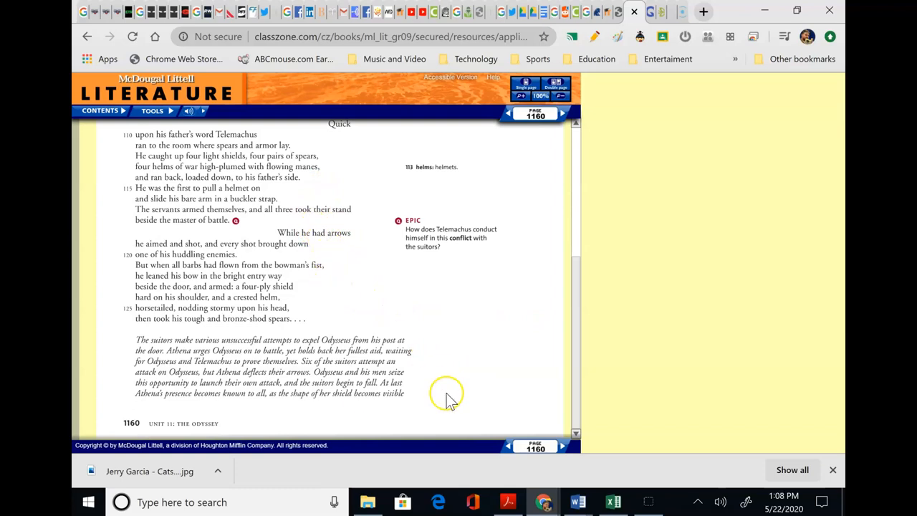
{"action": "mouse_move", "coordinate": [365, 369]}
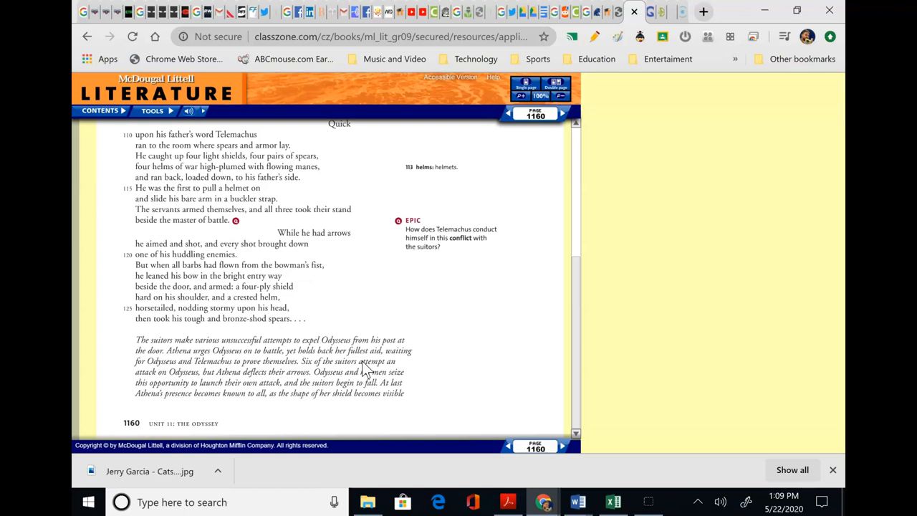
{"action": "mouse_move", "coordinate": [373, 178]}
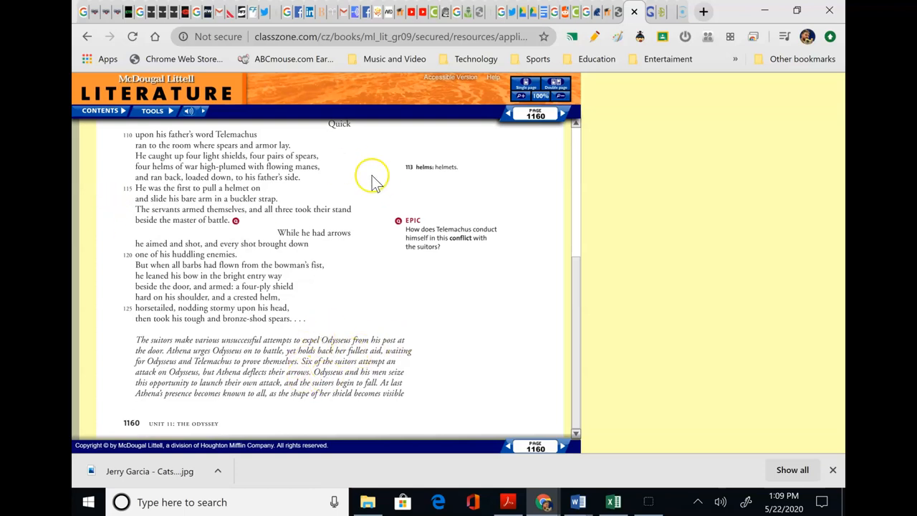
{"action": "mouse_move", "coordinate": [218, 322]}
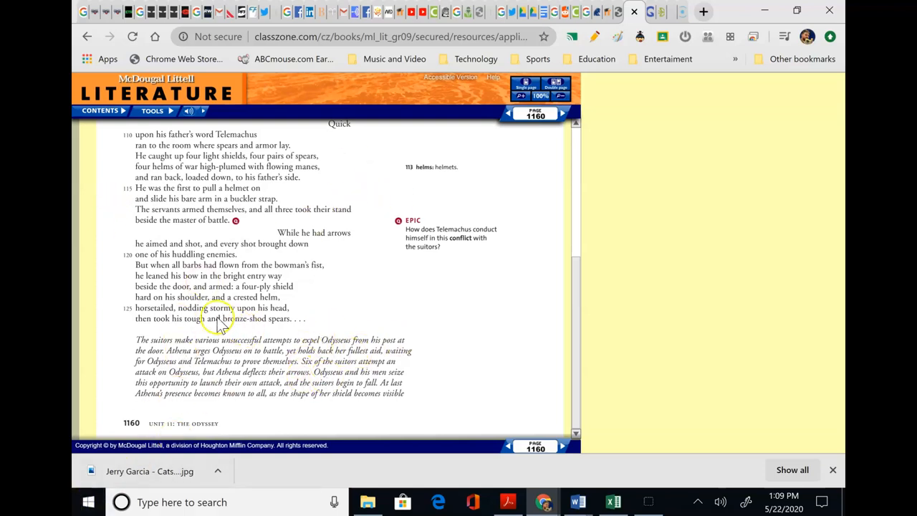